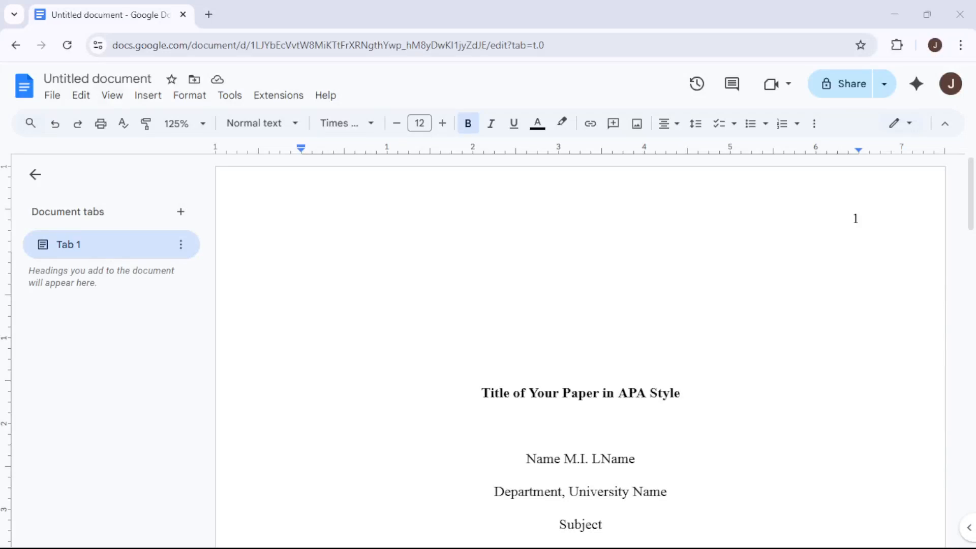
pyautogui.moveTo(90, 258)
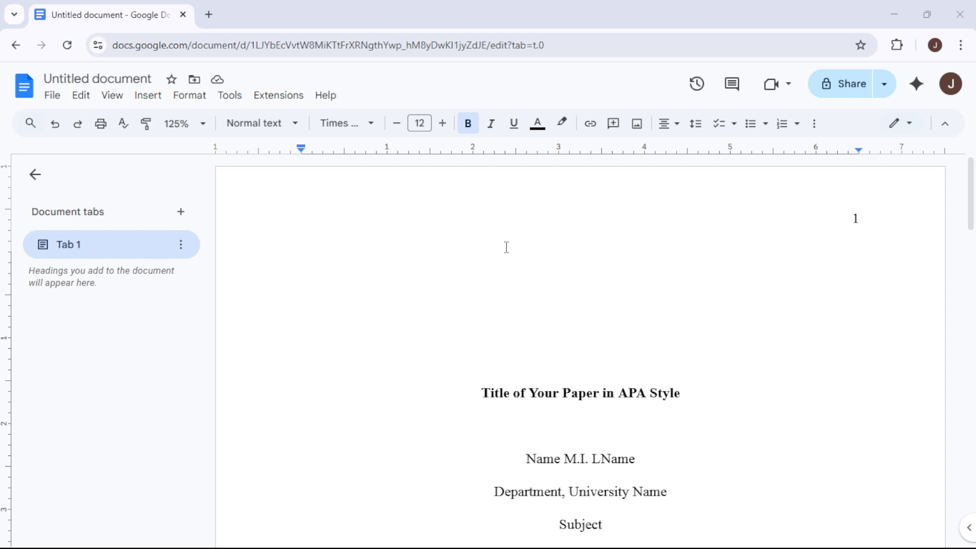
pyautogui.moveTo(504, 238)
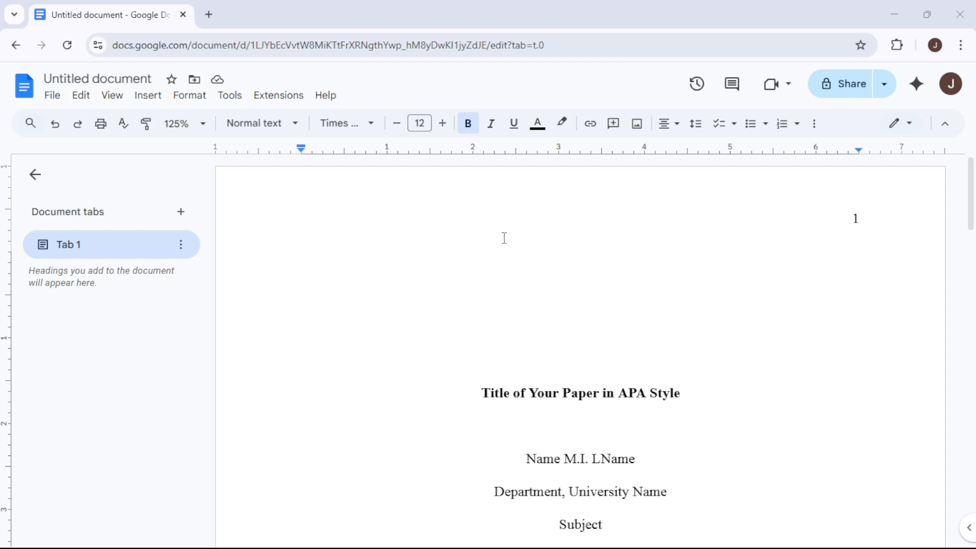
pyautogui.moveTo(408, 209)
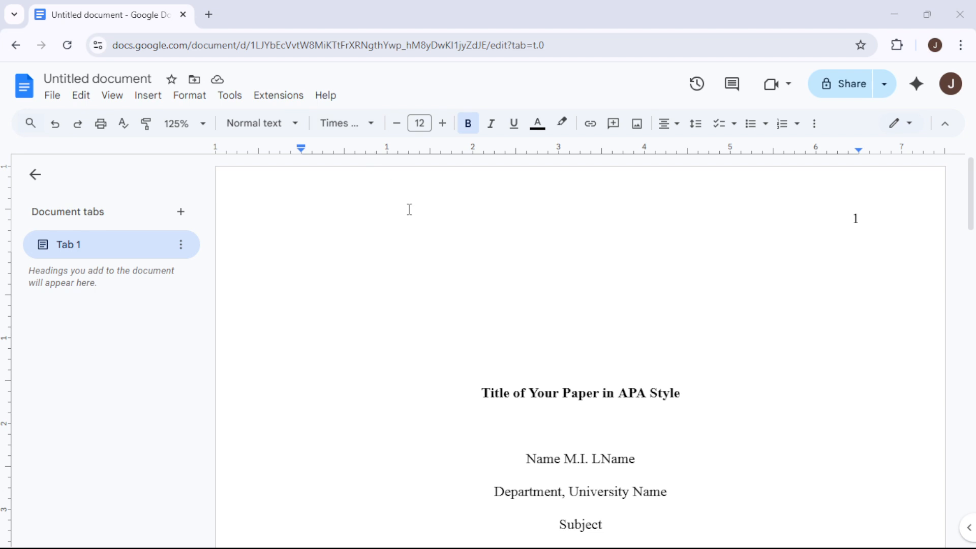
# Apply Times New Roman to all the document text.
pyautogui.click(581, 359)
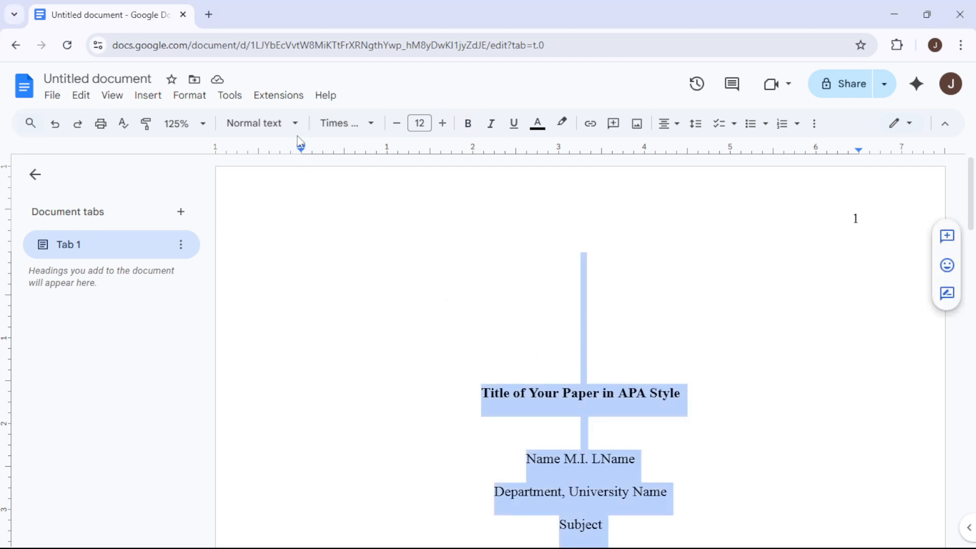
pyautogui.click(341, 123)
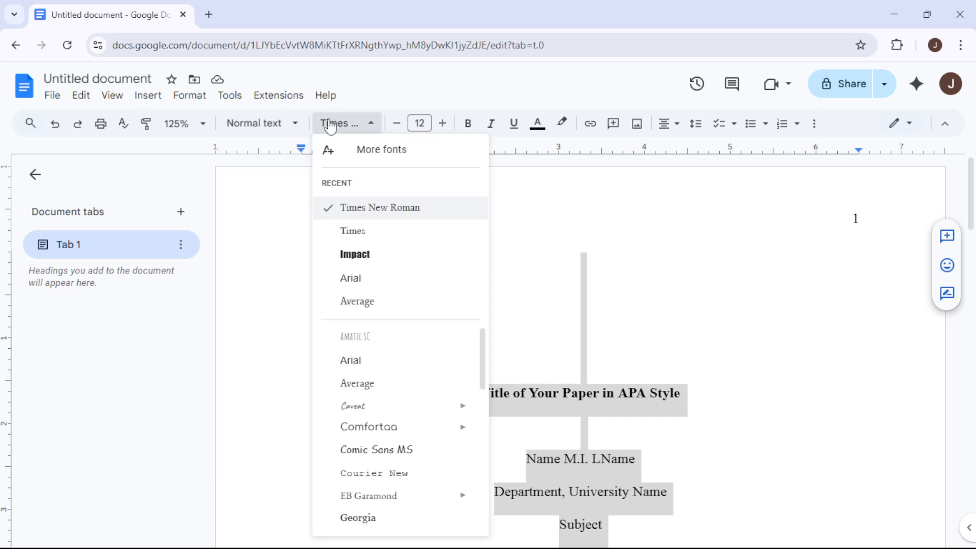
pyautogui.click(380, 207)
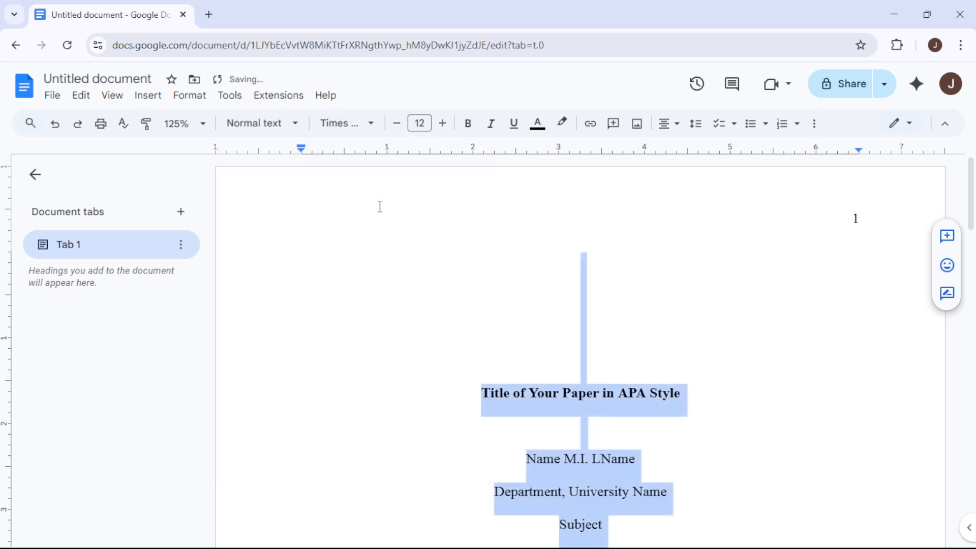
pyautogui.click(580, 261)
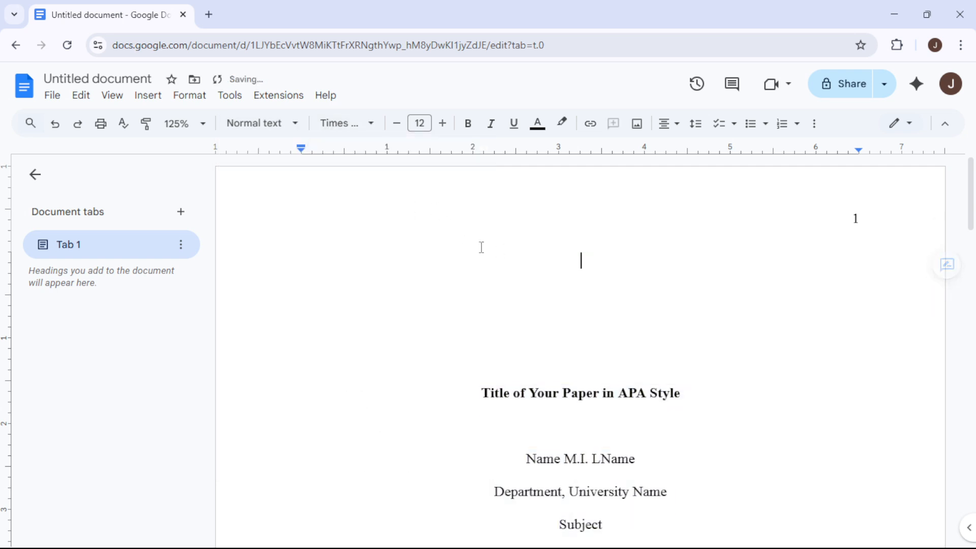
pyautogui.moveTo(477, 326)
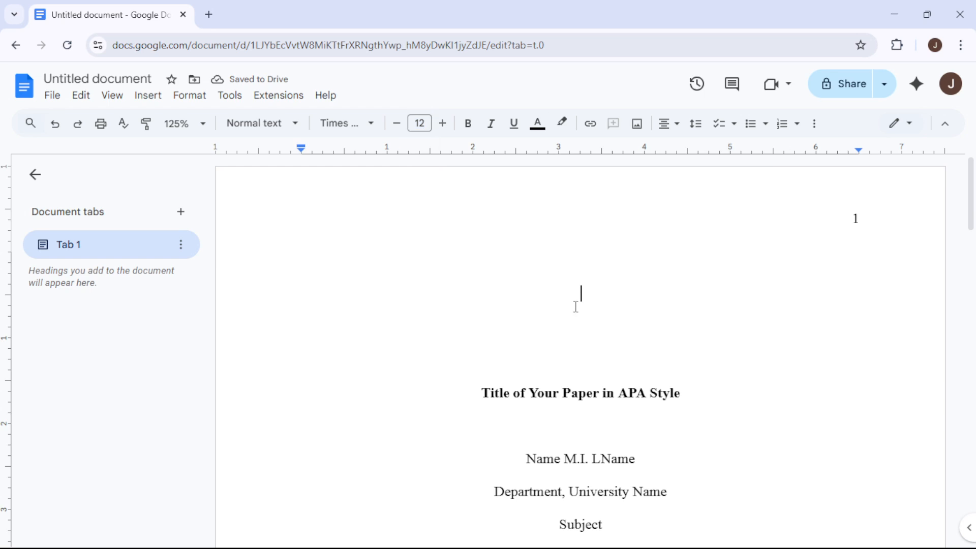
pyautogui.moveTo(702, 173)
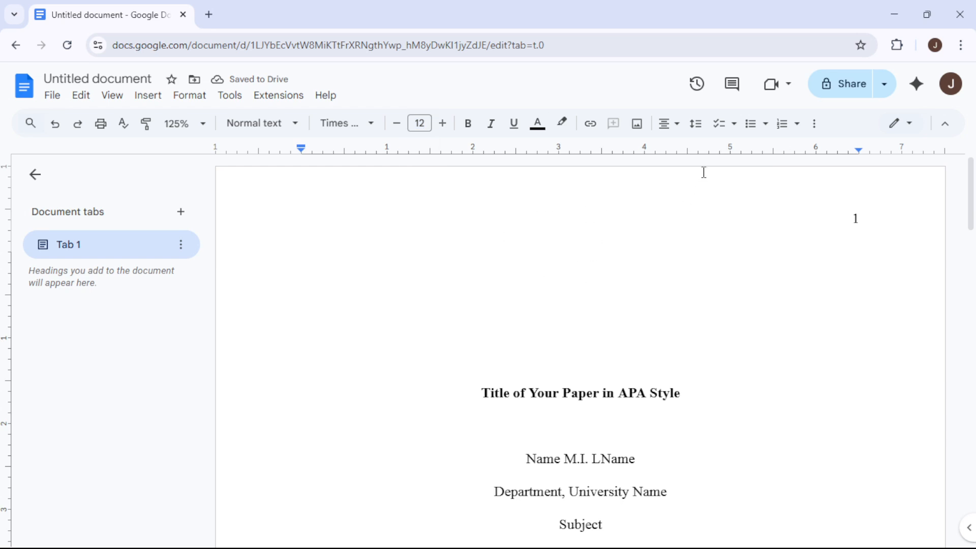
# Keep double line spacing for the whole text.
pyautogui.click(696, 123)
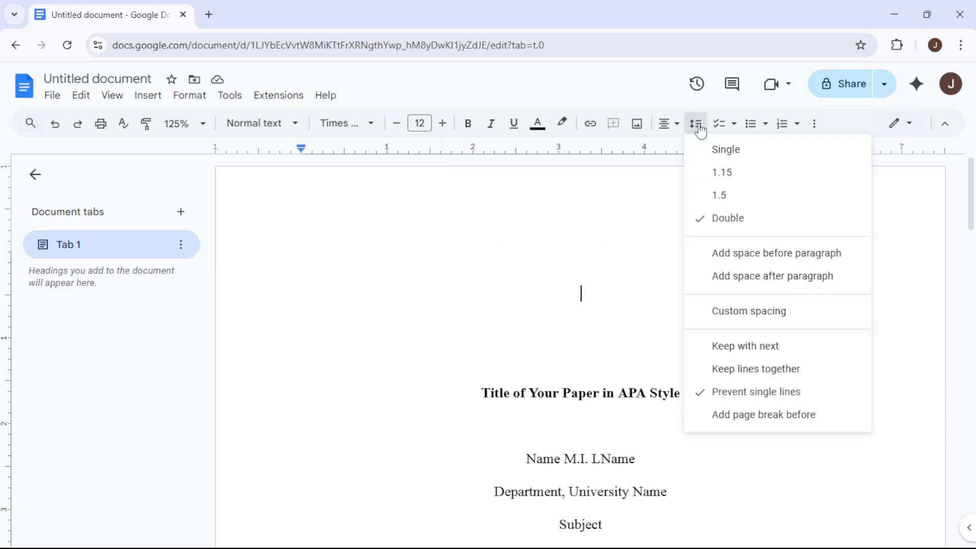
pyautogui.moveTo(712, 223)
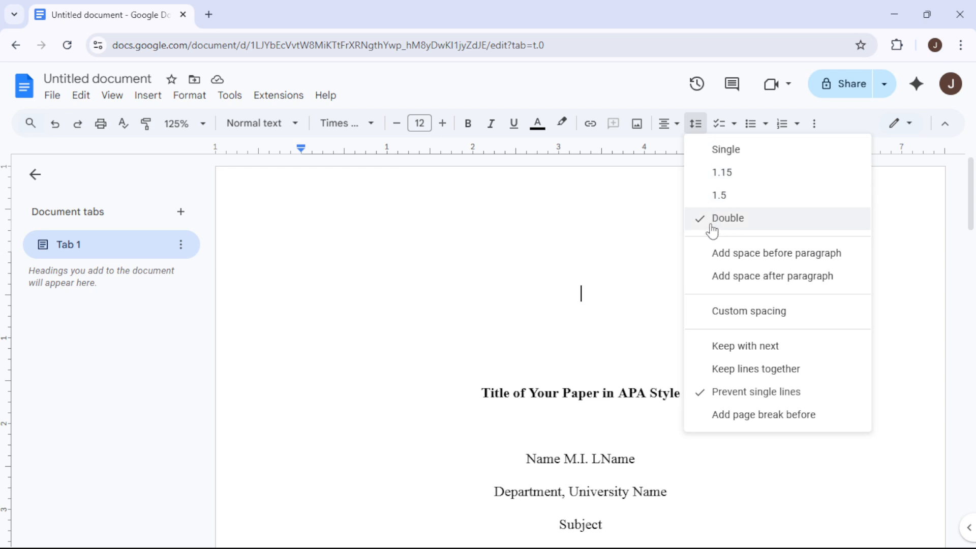
pyautogui.moveTo(764, 223)
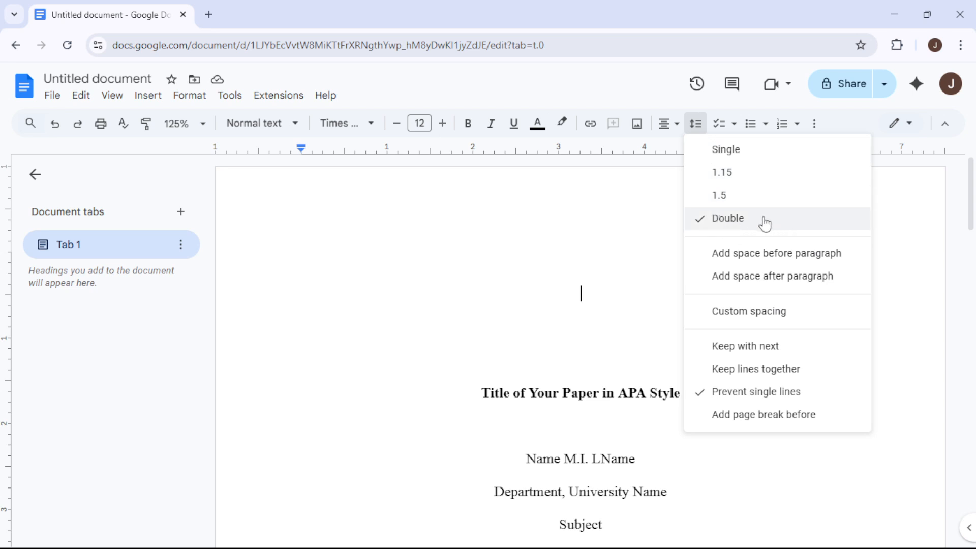
pyautogui.moveTo(753, 219)
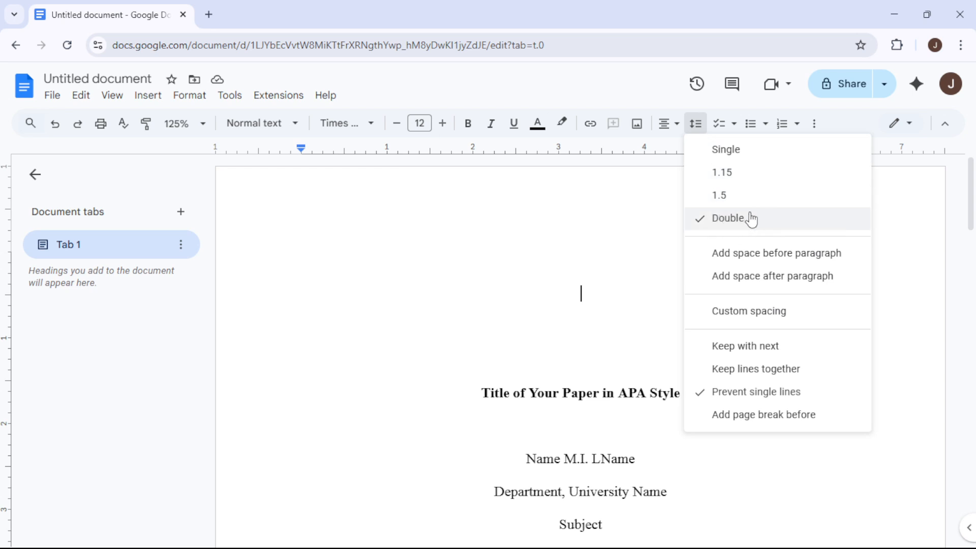
pyautogui.moveTo(730, 223)
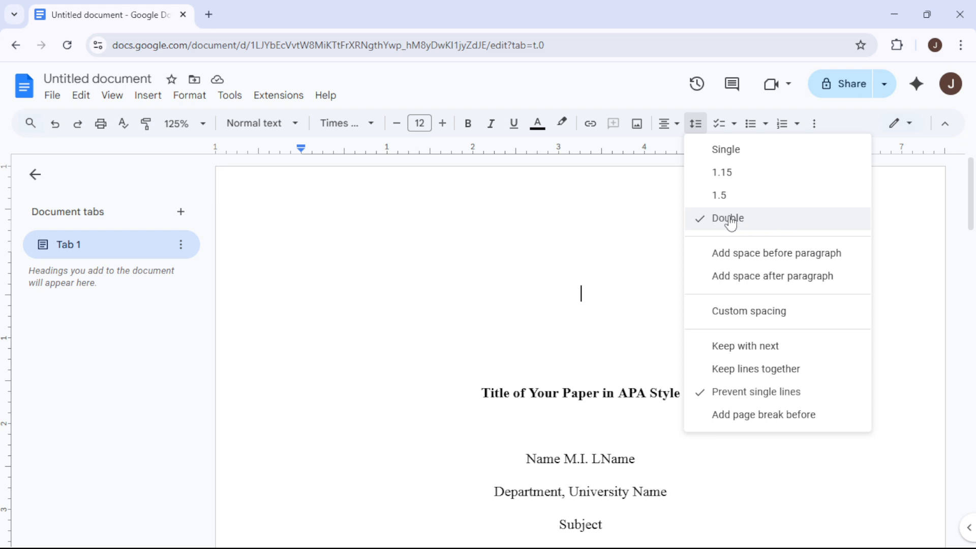
pyautogui.moveTo(726, 223)
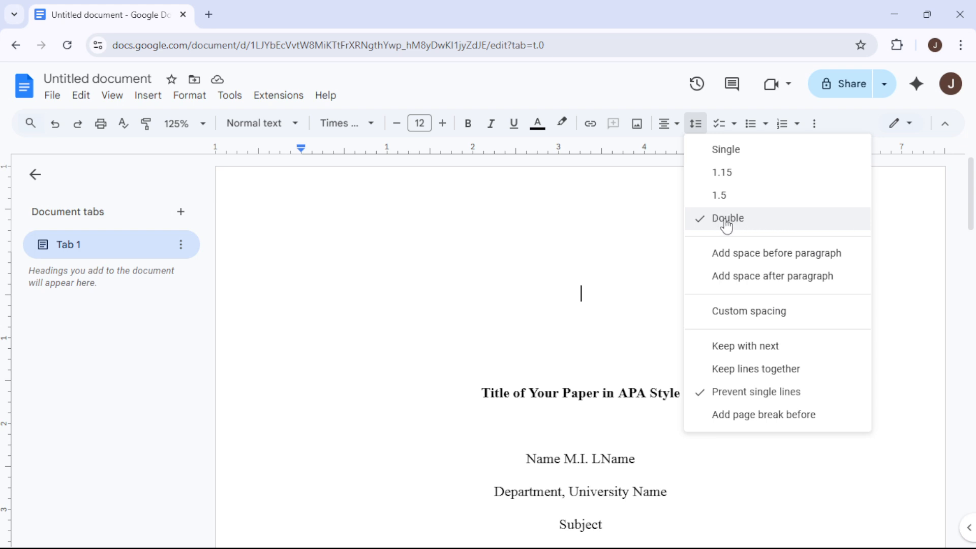
pyautogui.moveTo(721, 226)
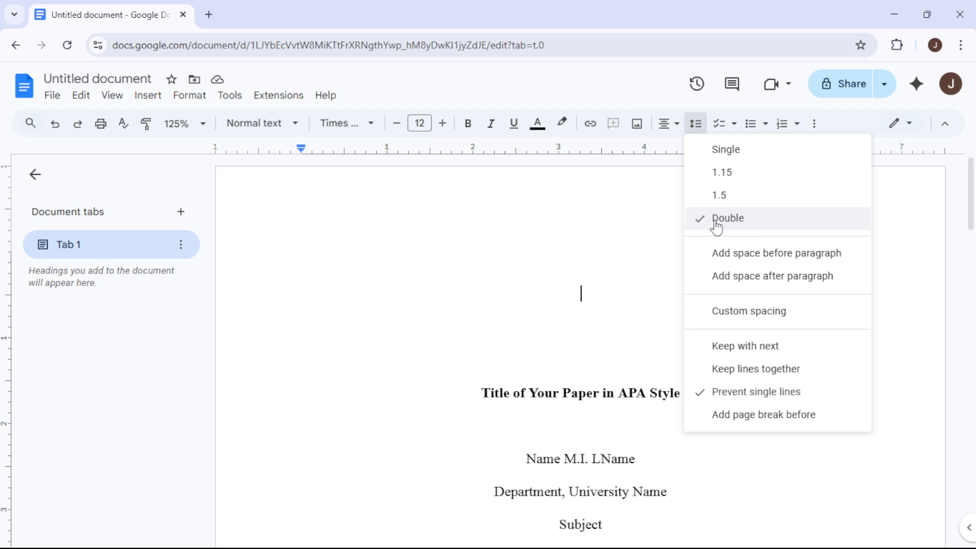
pyautogui.moveTo(742, 224)
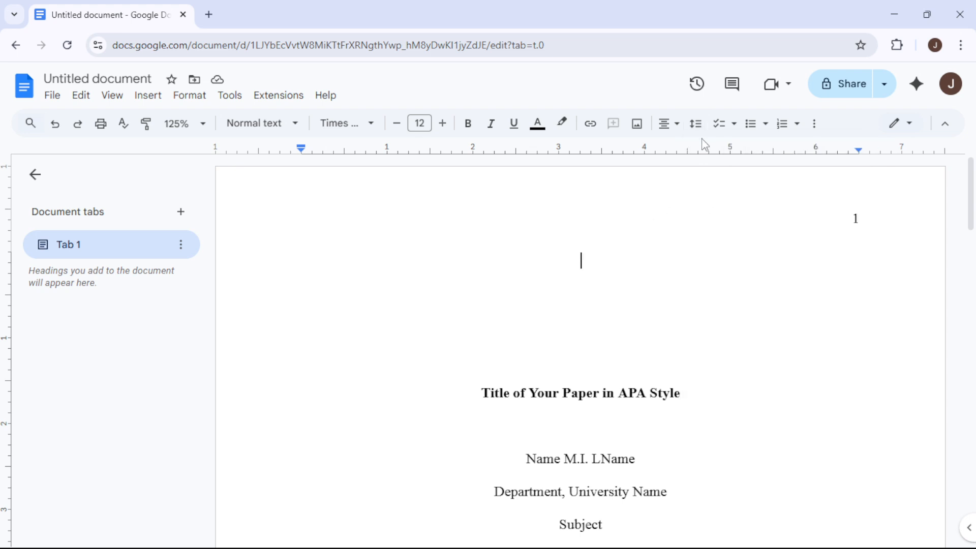
pyautogui.click(695, 123)
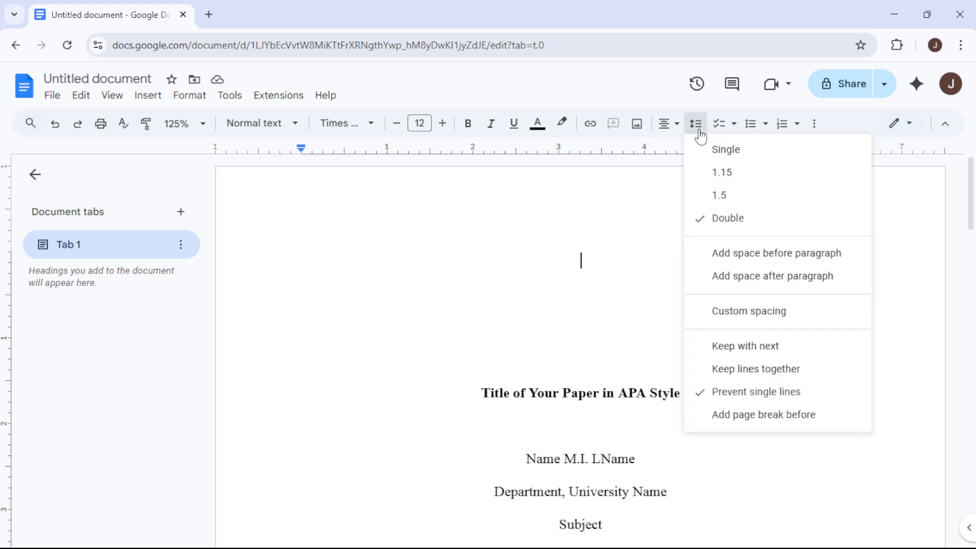
pyautogui.moveTo(725, 219)
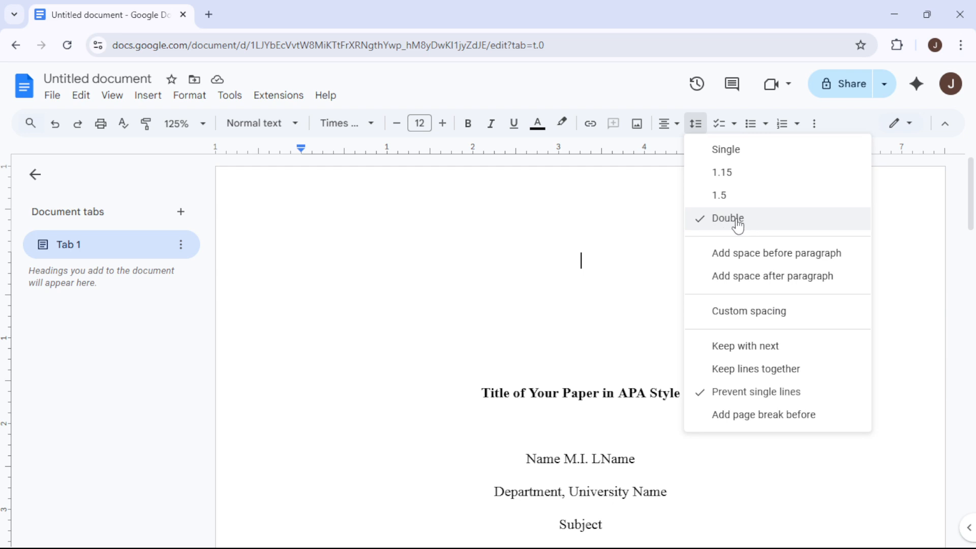
pyautogui.click(727, 217)
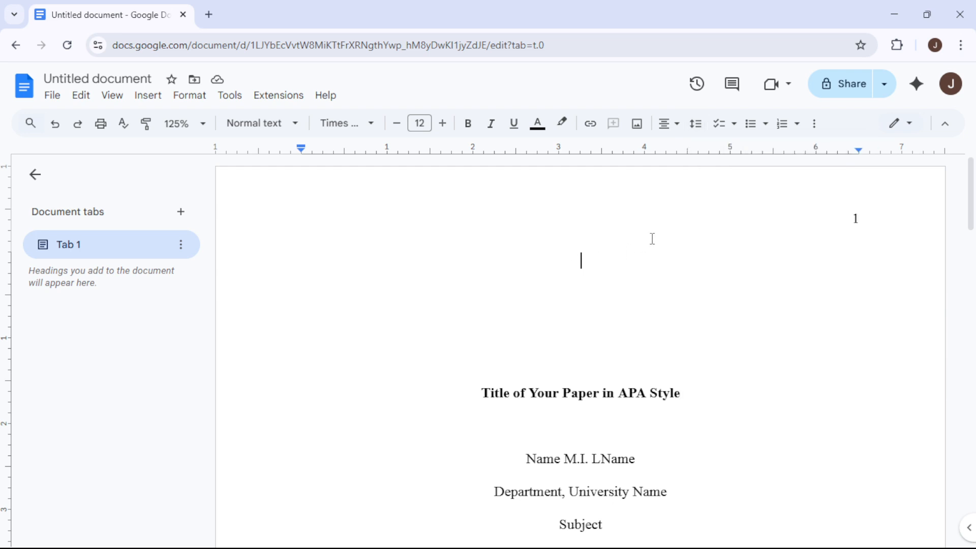
pyautogui.moveTo(860, 220)
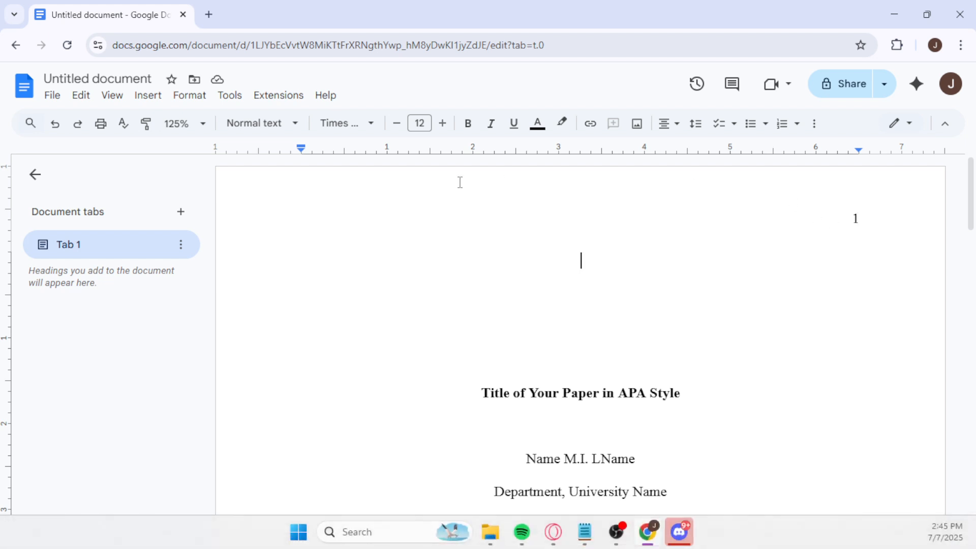
pyautogui.moveTo(148, 96)
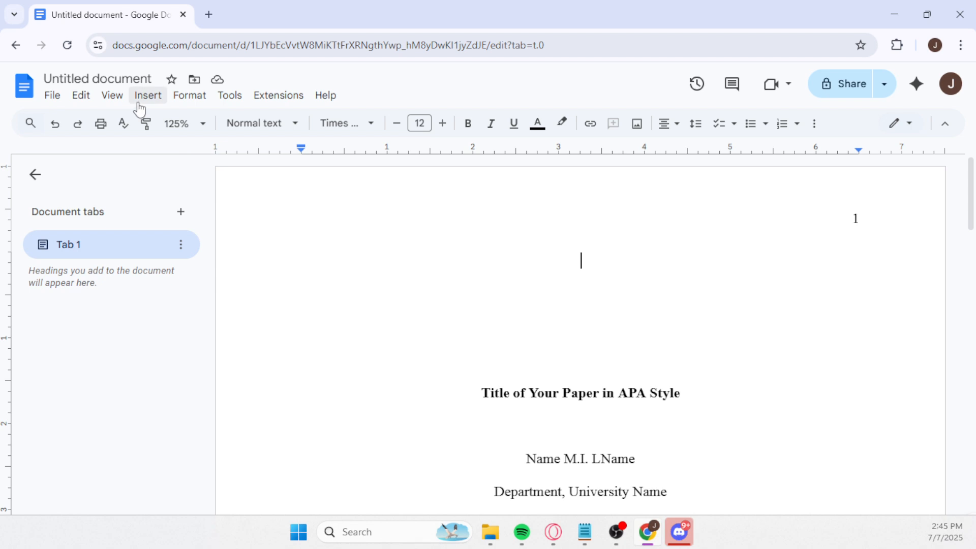
# Insert automatic page numbers at the top right of every page header.
pyautogui.click(146, 95)
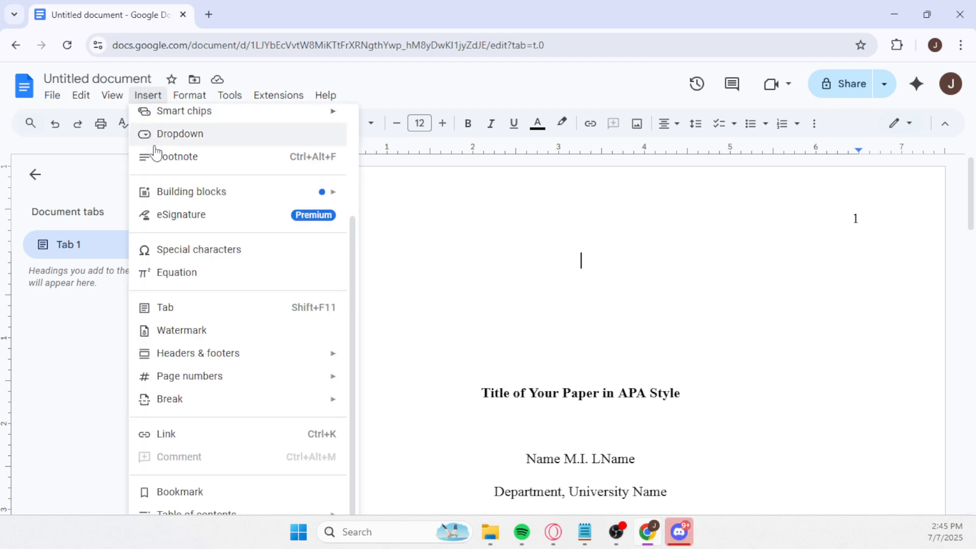
pyautogui.moveTo(239, 329)
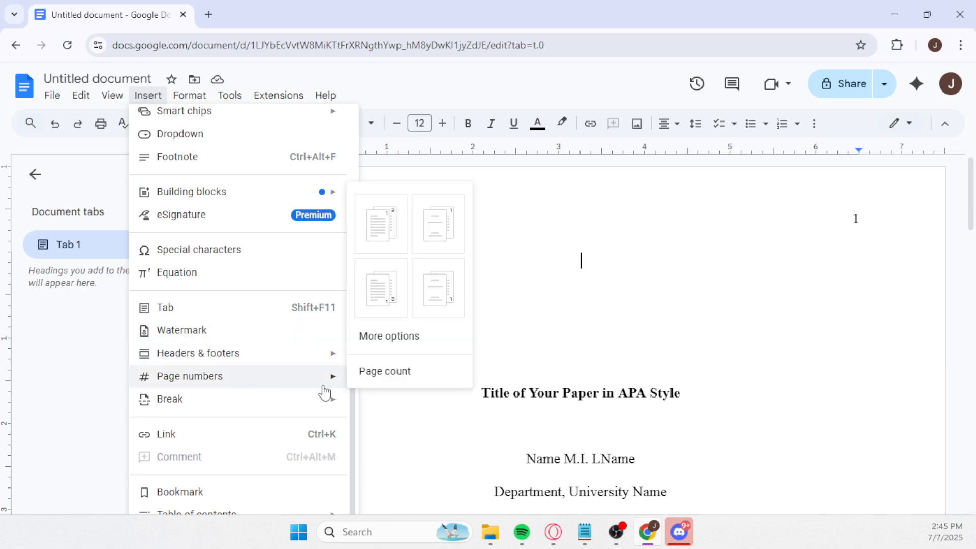
pyautogui.moveTo(301, 376)
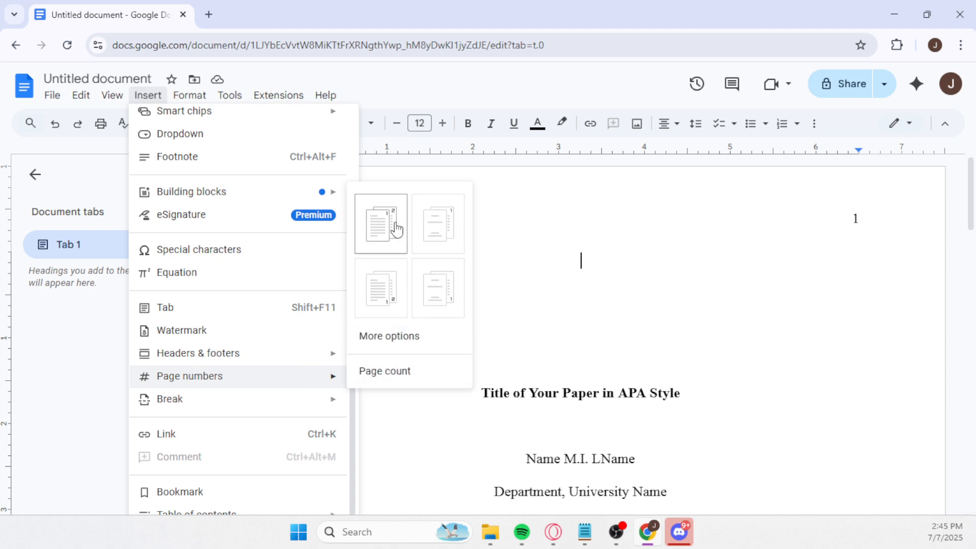
pyautogui.click(380, 223)
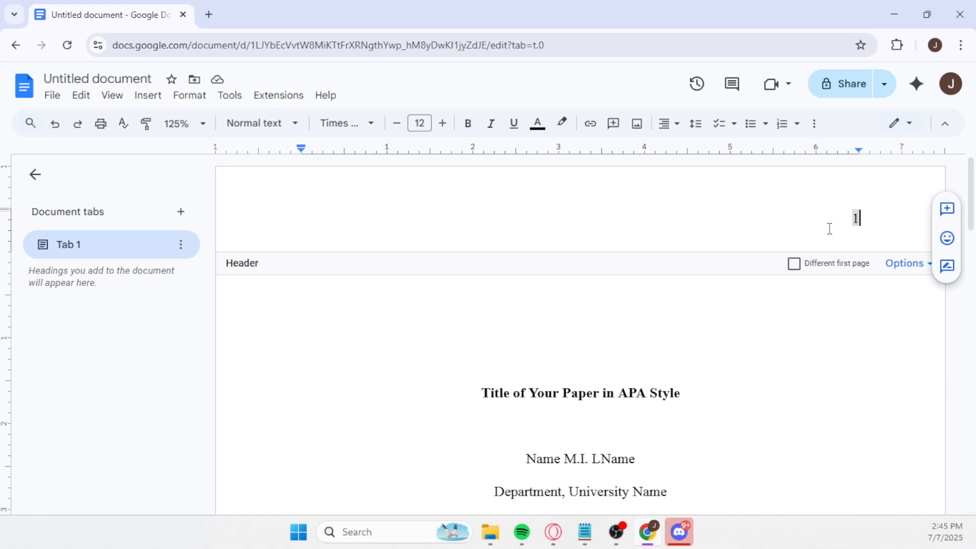
pyautogui.moveTo(840, 220)
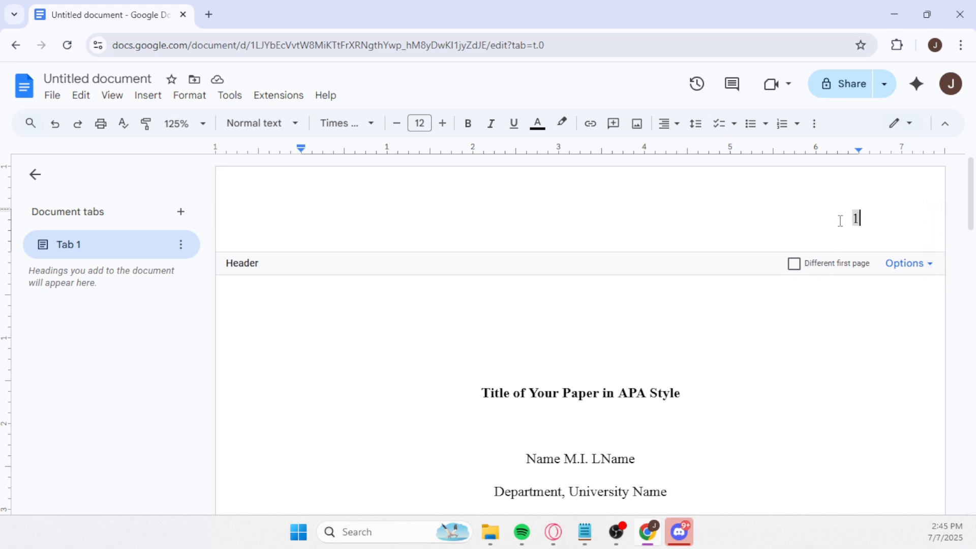
pyautogui.moveTo(755, 291)
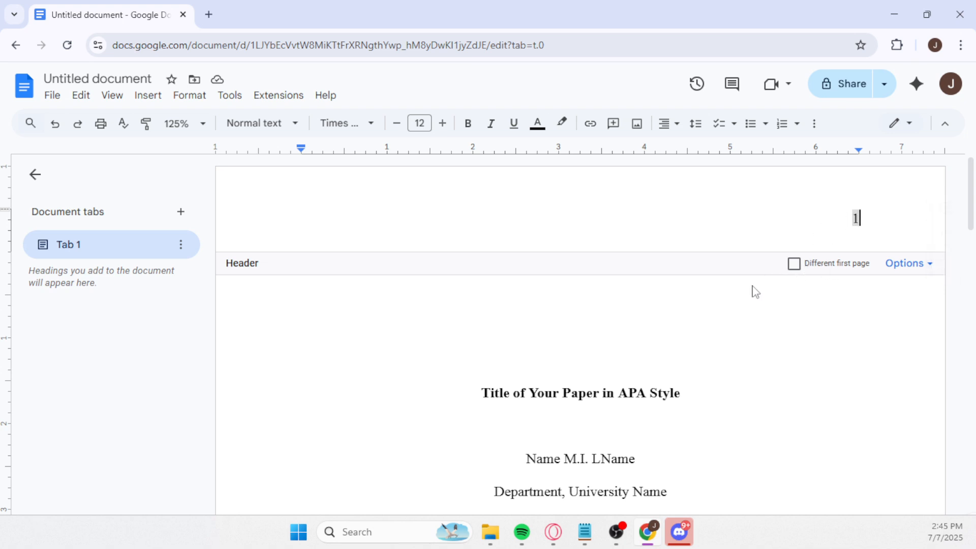
# Return to the body, select the bold paper title and move to the author name line below it.
pyautogui.click(592, 258)
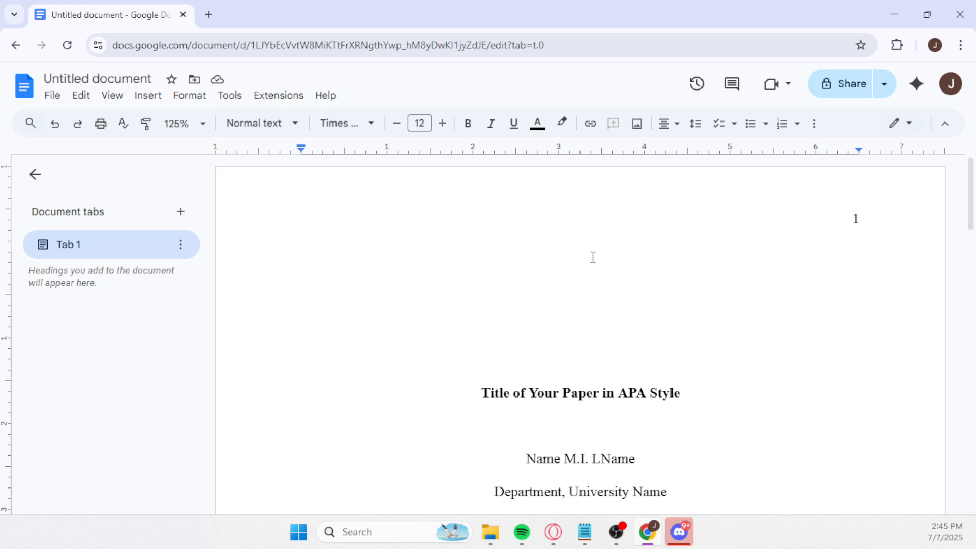
pyautogui.moveTo(606, 243)
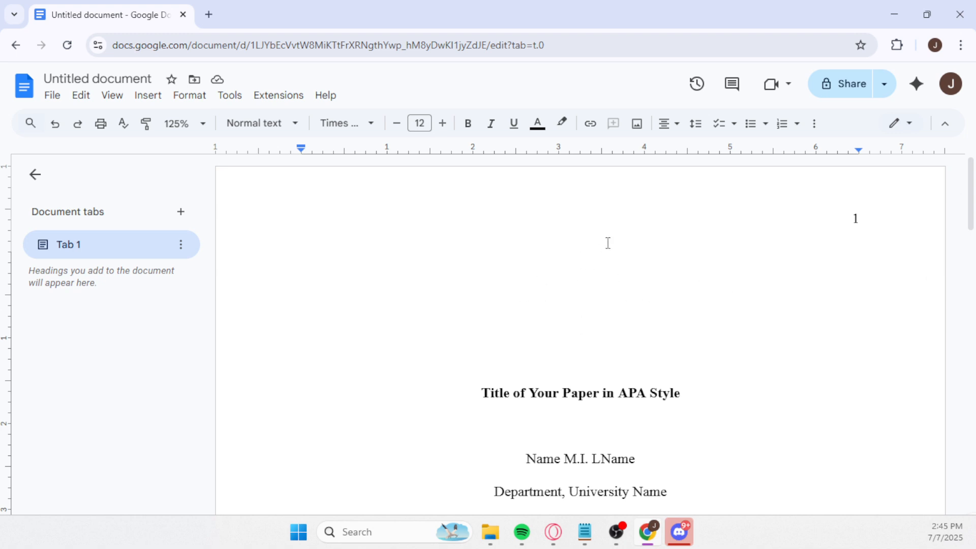
pyautogui.moveTo(568, 286)
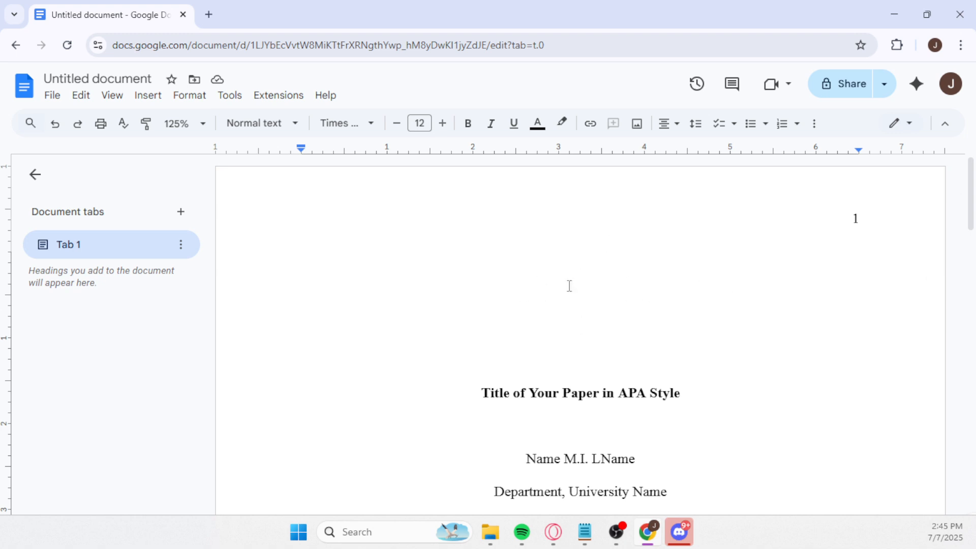
pyautogui.moveTo(474, 386)
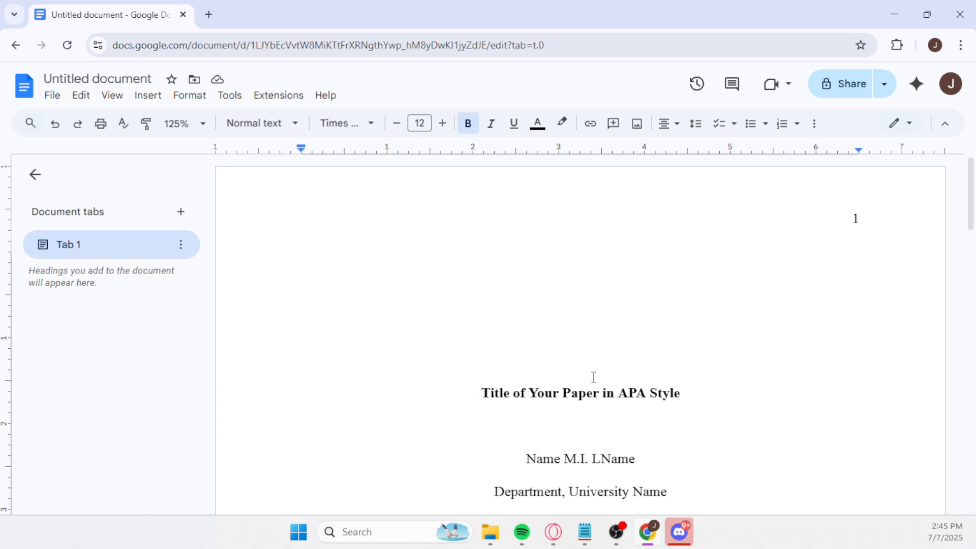
pyautogui.scroll(-3)
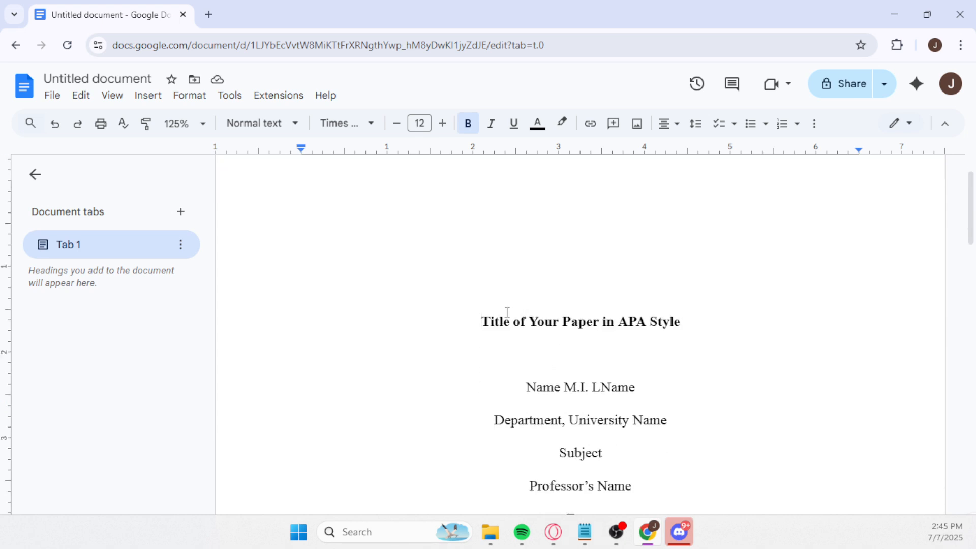
pyautogui.tripleClick(579, 322)
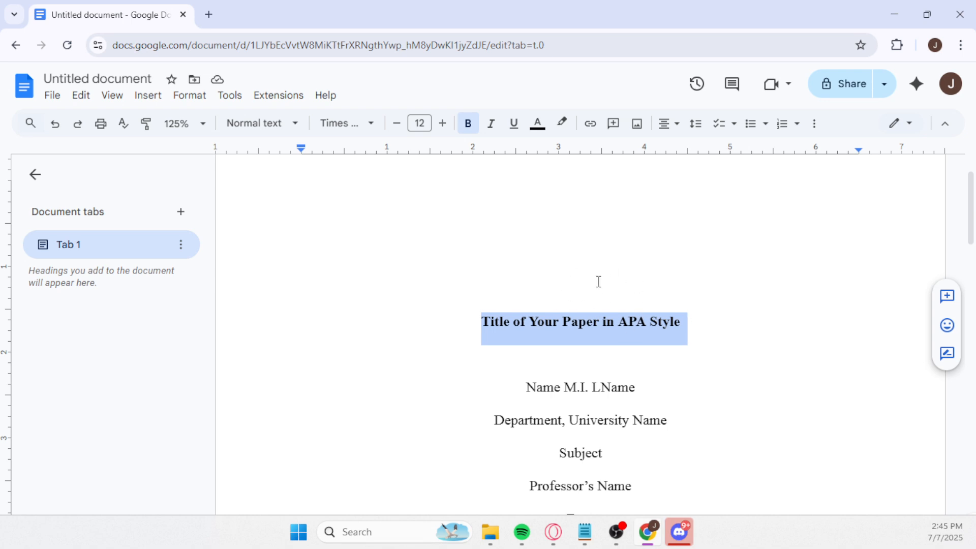
pyautogui.moveTo(501, 169)
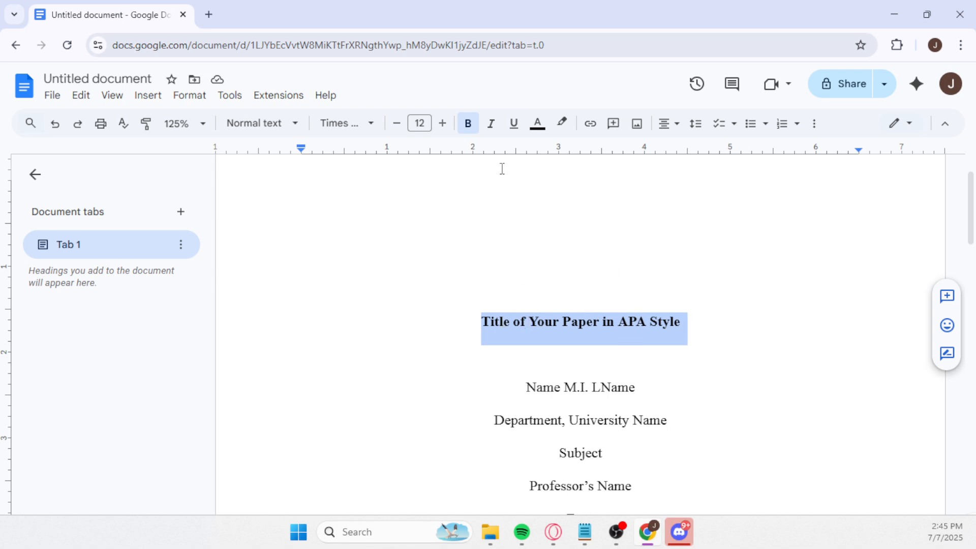
pyautogui.moveTo(467, 123)
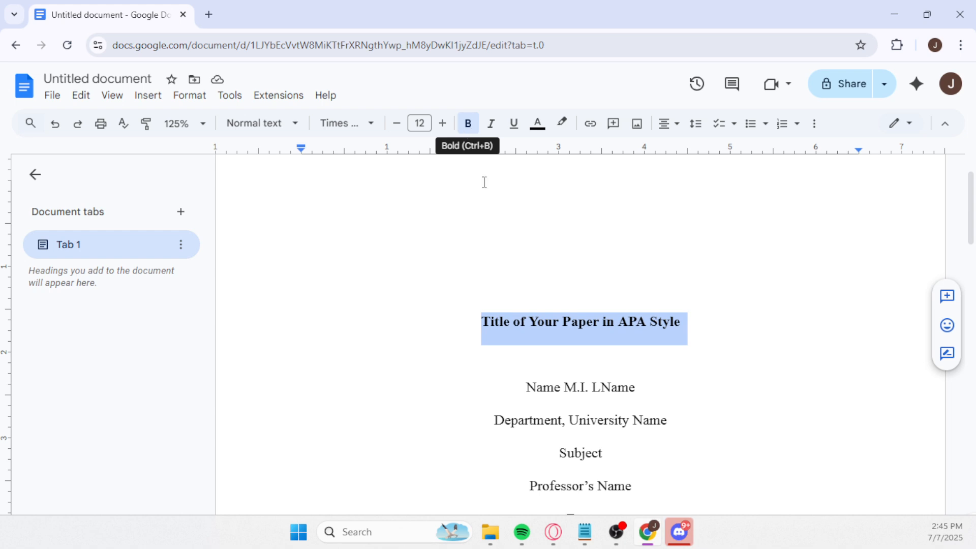
pyautogui.moveTo(520, 326)
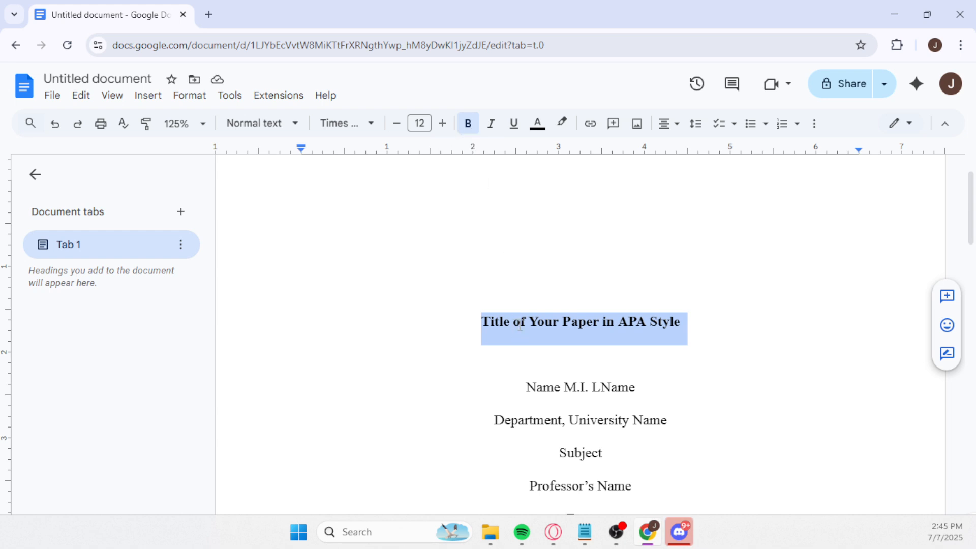
pyautogui.moveTo(603, 320)
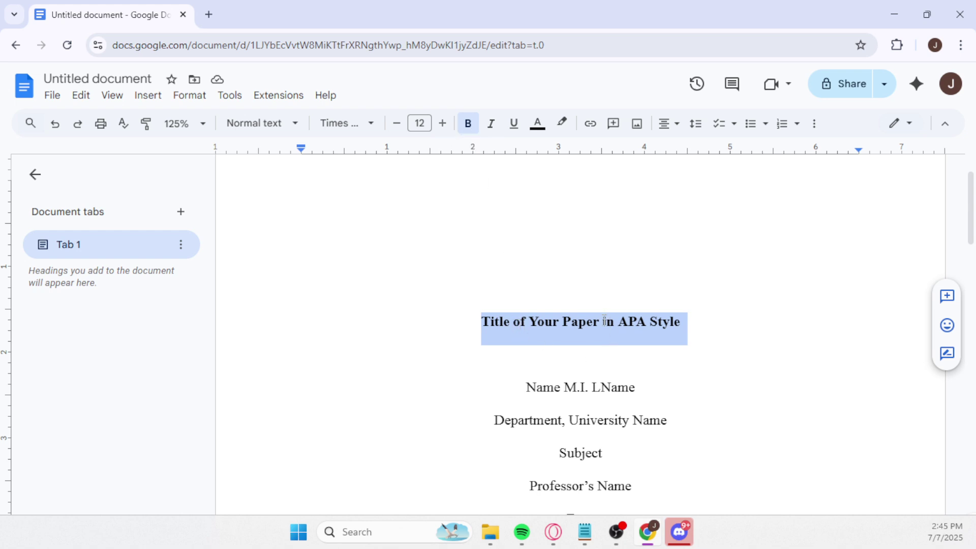
pyautogui.click(580, 354)
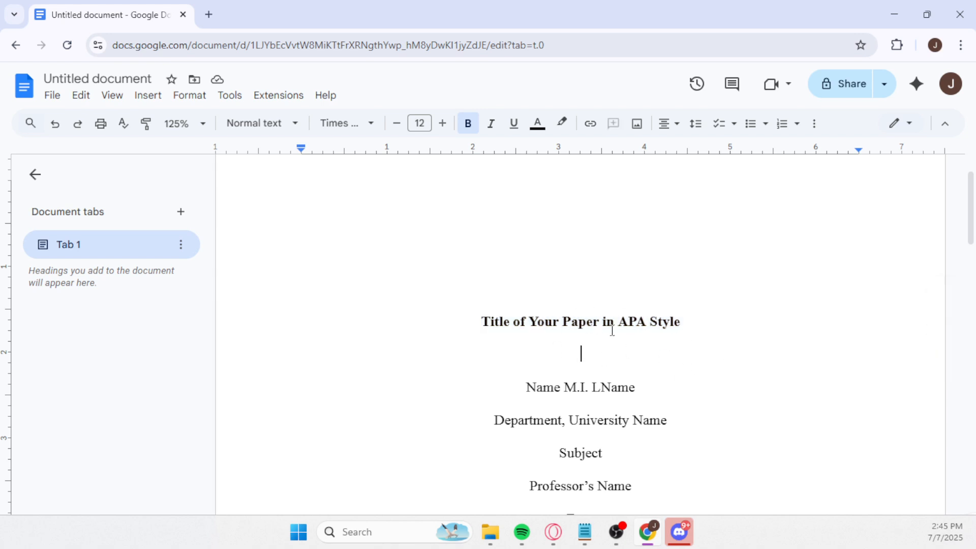
pyautogui.moveTo(579, 346)
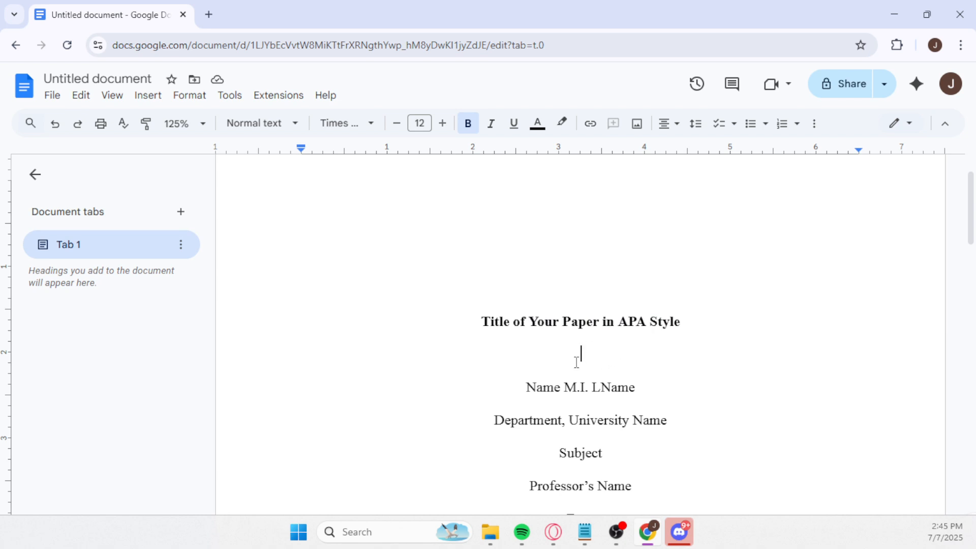
pyautogui.click(526, 387)
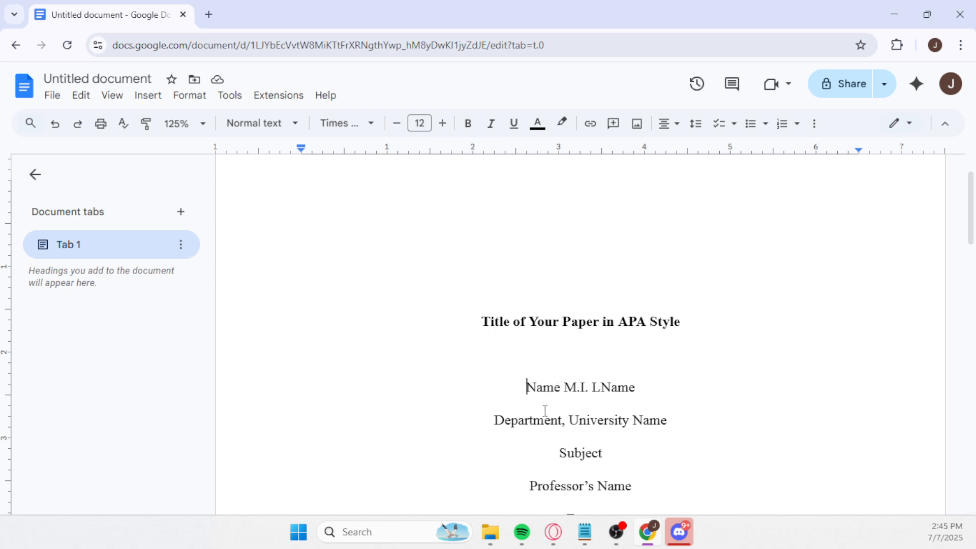
# Review the centered Department, University Name and Date lines of the title block.
pyautogui.scroll(3)
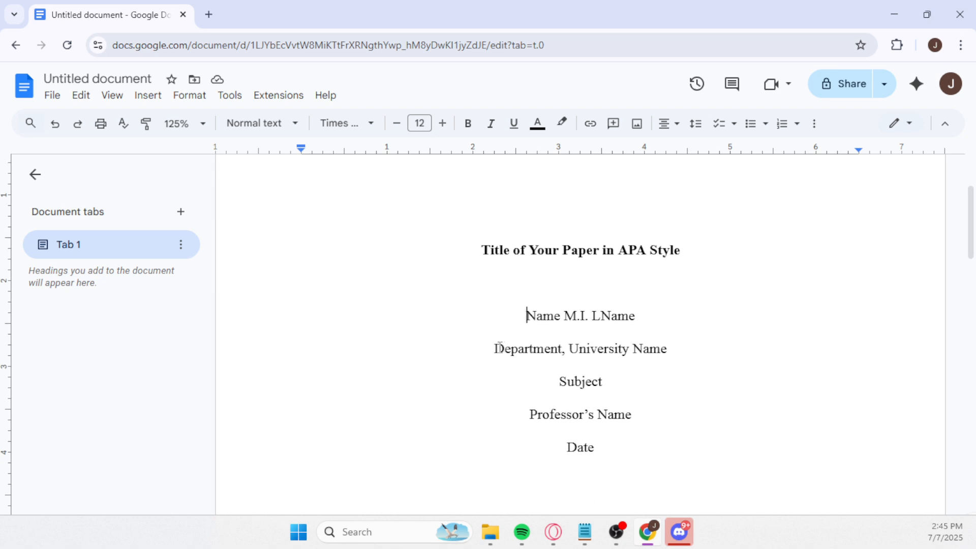
pyautogui.doubleClick(526, 348)
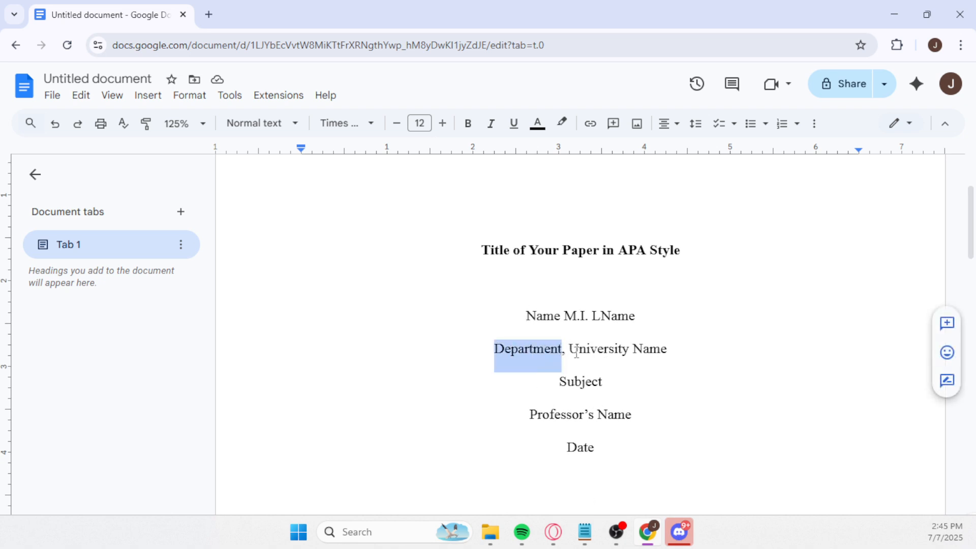
pyautogui.doubleClick(615, 349)
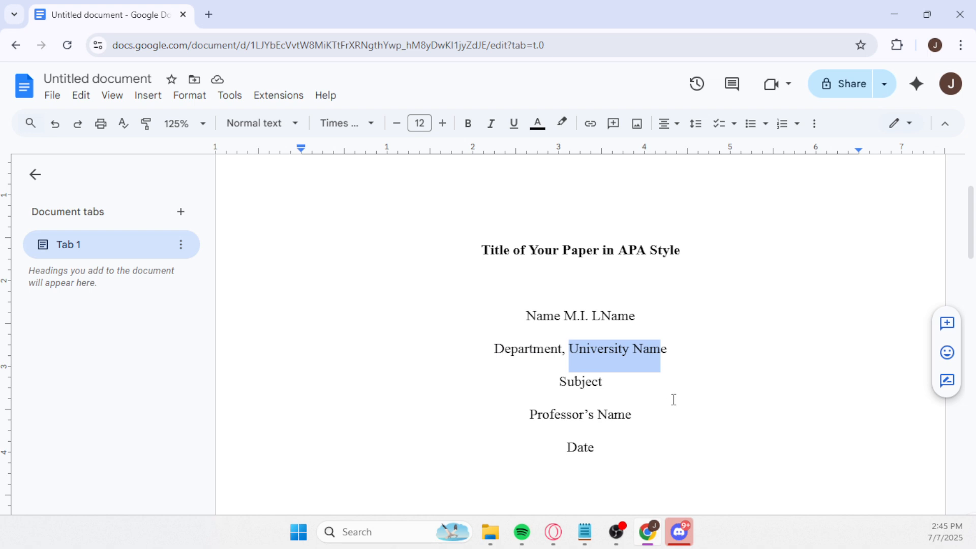
pyautogui.click(563, 381)
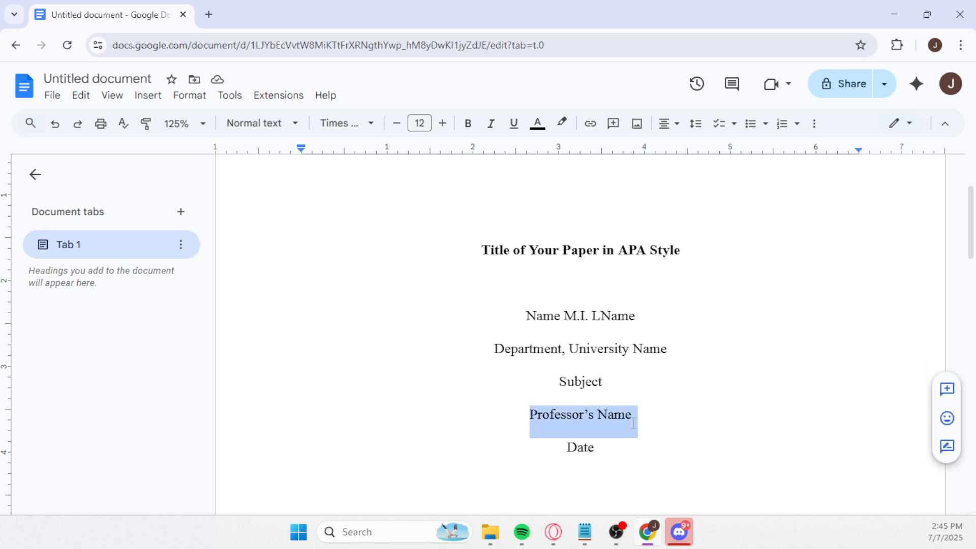
pyautogui.doubleClick(579, 447)
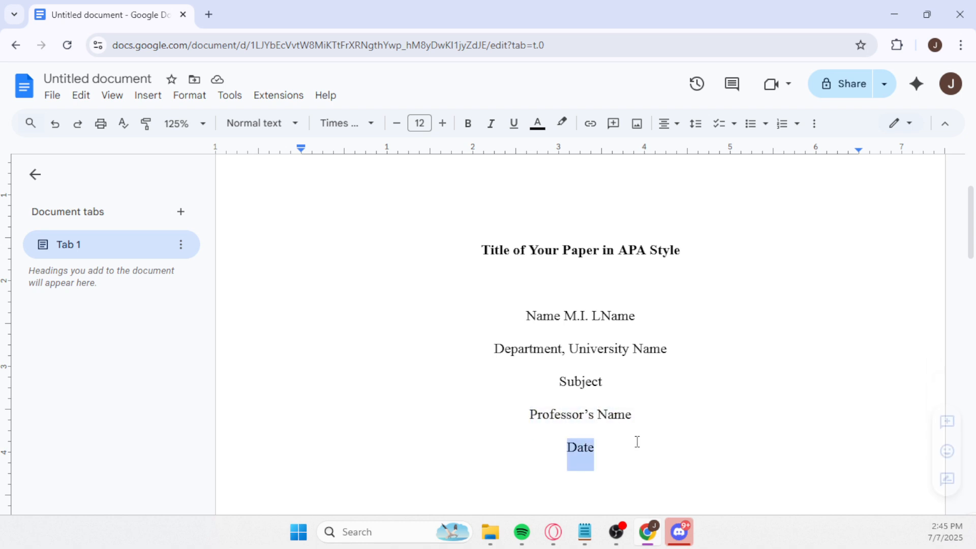
# Move to page 2 and remove bold from the repeated paper title above the body paragraphs.
pyautogui.scroll(-3)
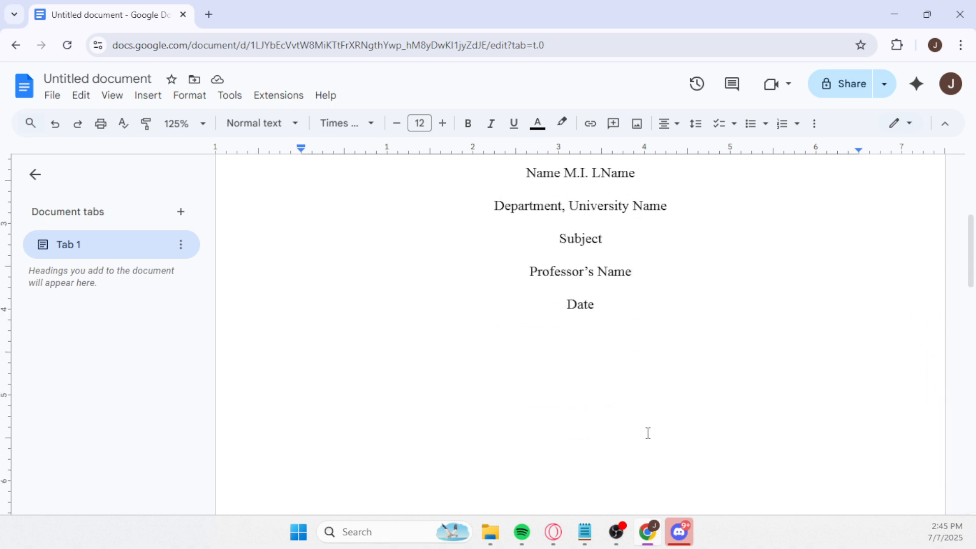
pyautogui.scroll(-3)
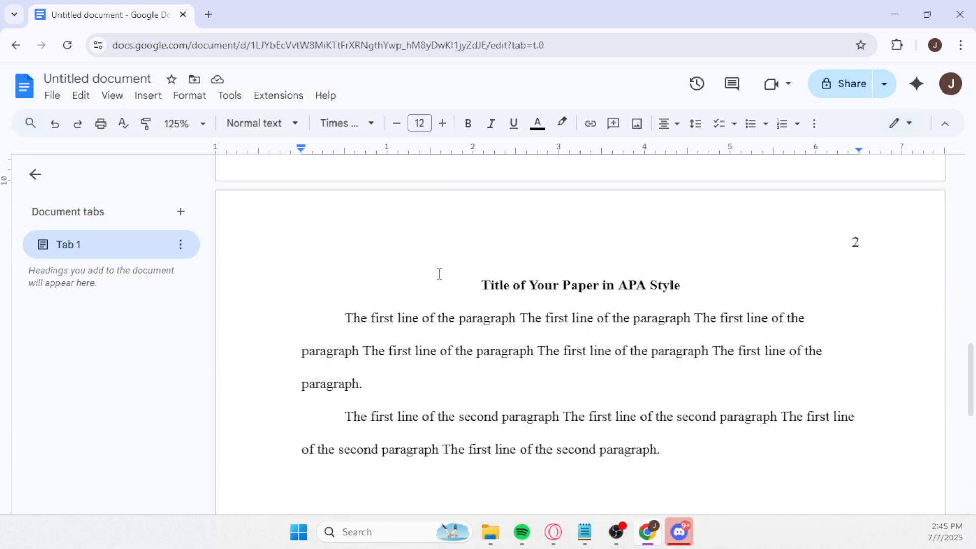
pyautogui.rightClick(579, 207)
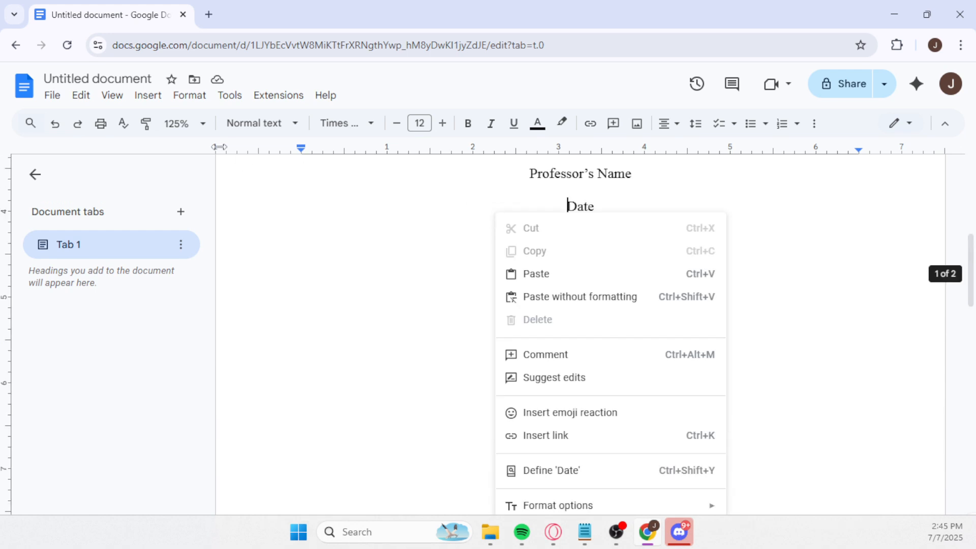
pyautogui.moveTo(452, 338)
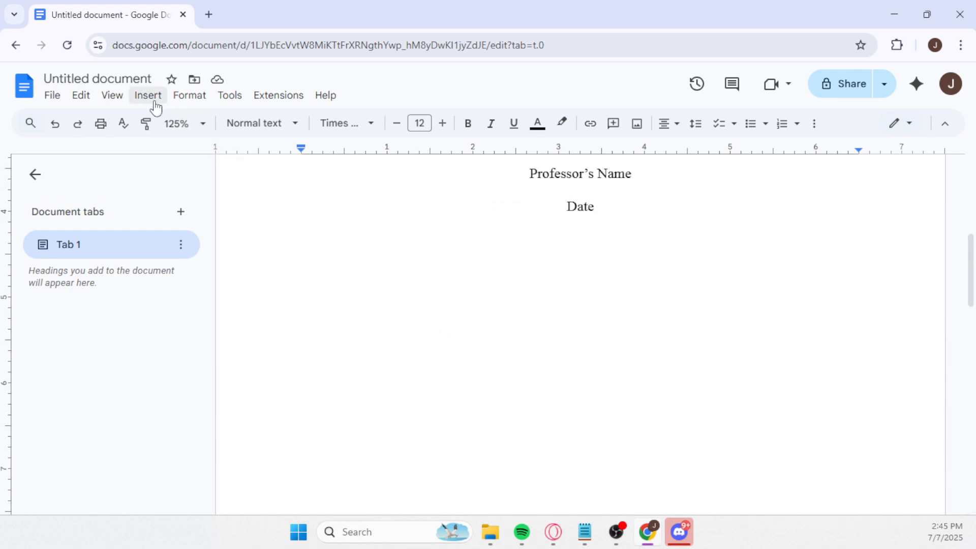
pyautogui.click(189, 96)
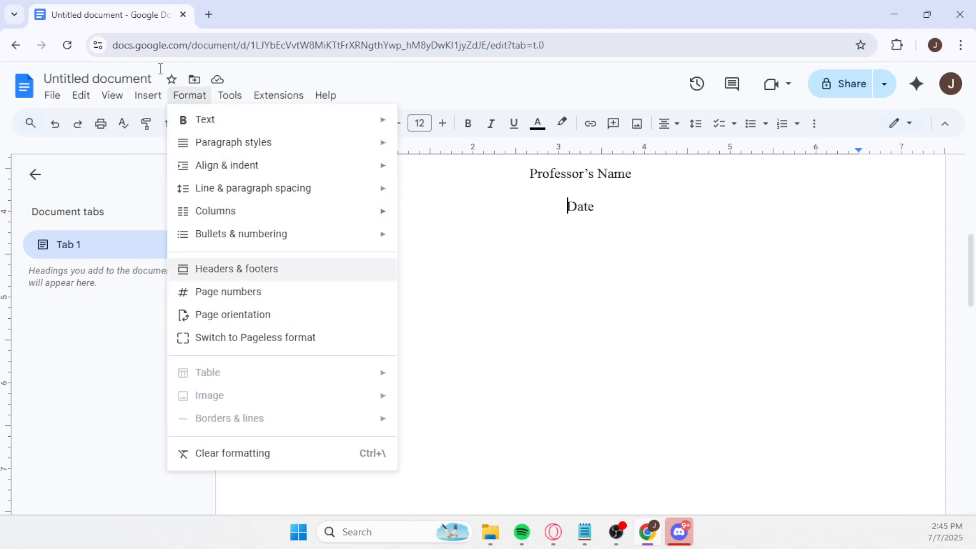
pyautogui.click(148, 96)
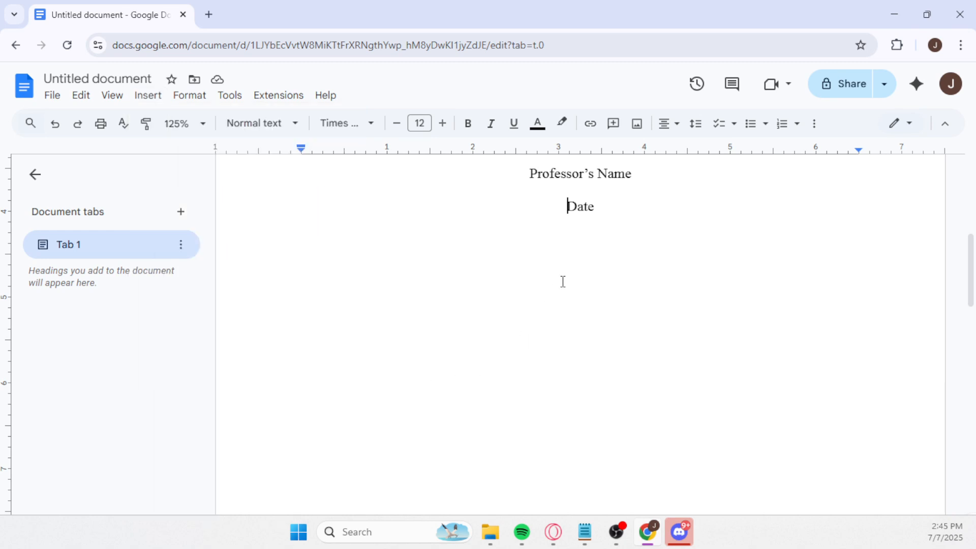
pyautogui.scroll(-3)
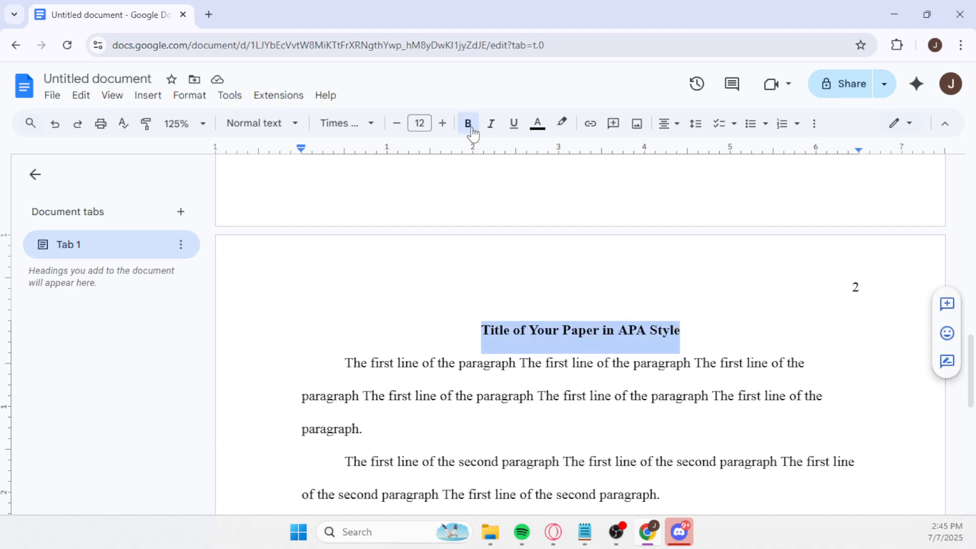
pyautogui.click(468, 123)
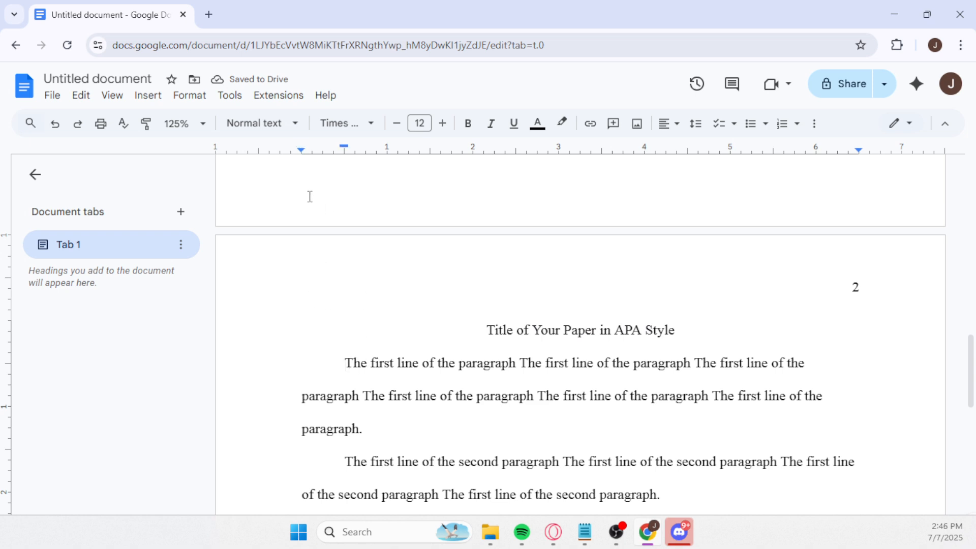
pyautogui.moveTo(147, 95)
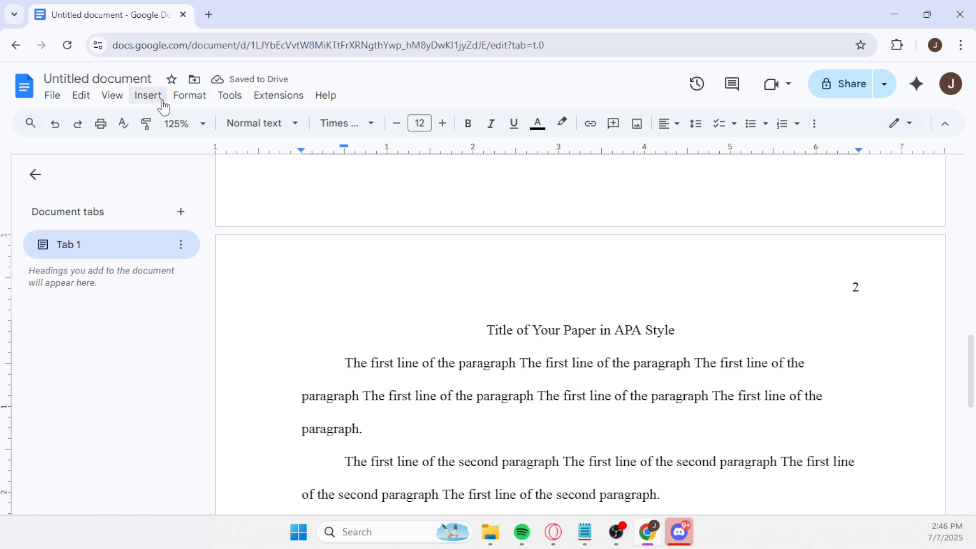
pyautogui.moveTo(112, 95)
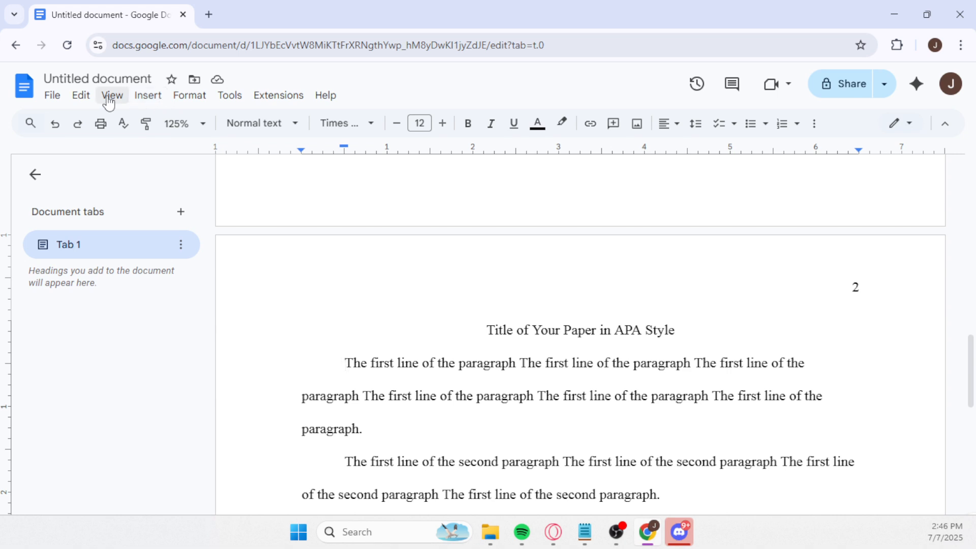
# Set a 0.5-inch first-line indent via Indentation options and apply it to the body paragraph.
pyautogui.click(189, 95)
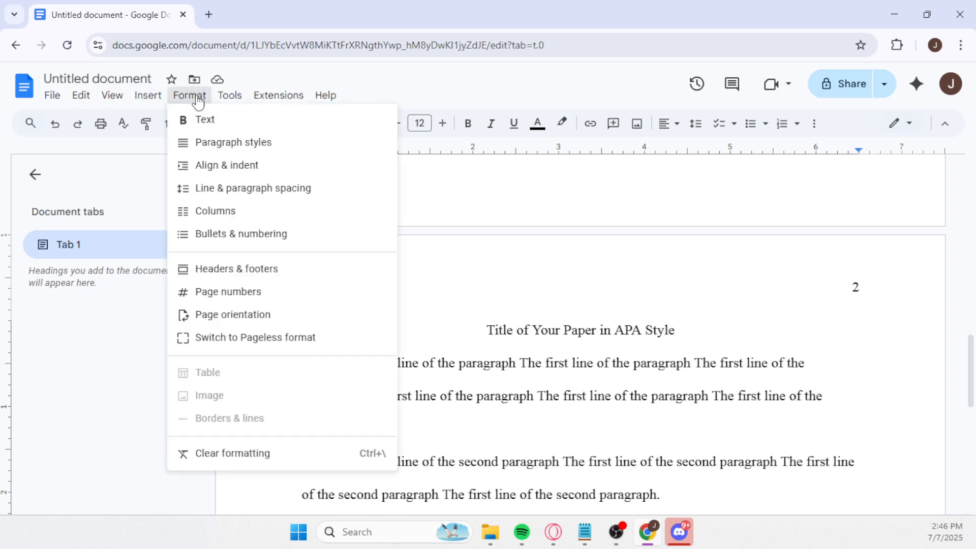
pyautogui.moveTo(241, 234)
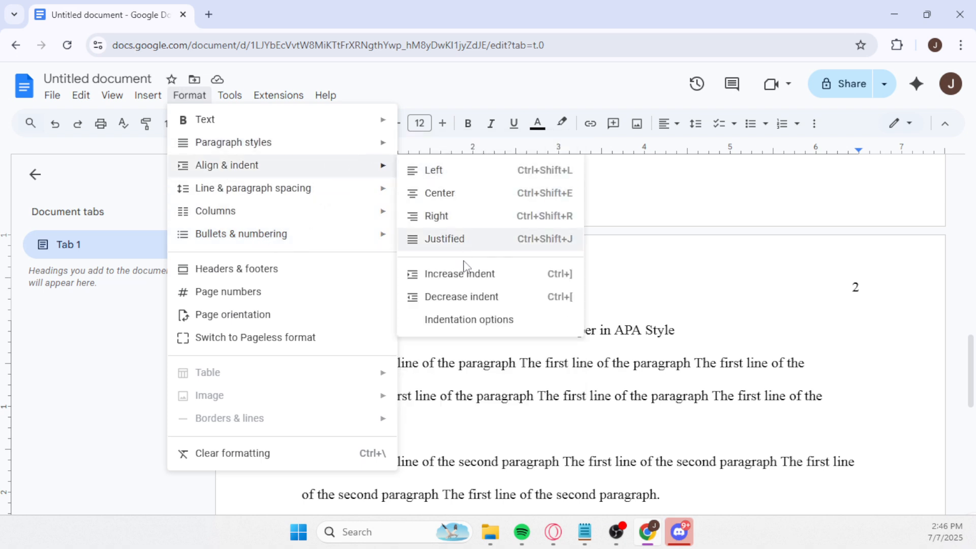
pyautogui.click(468, 319)
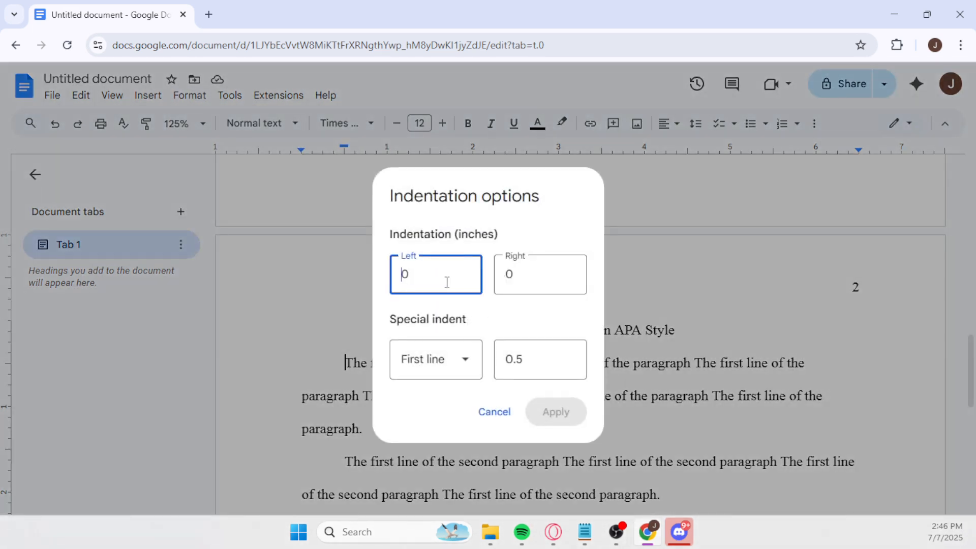
pyautogui.click(539, 358)
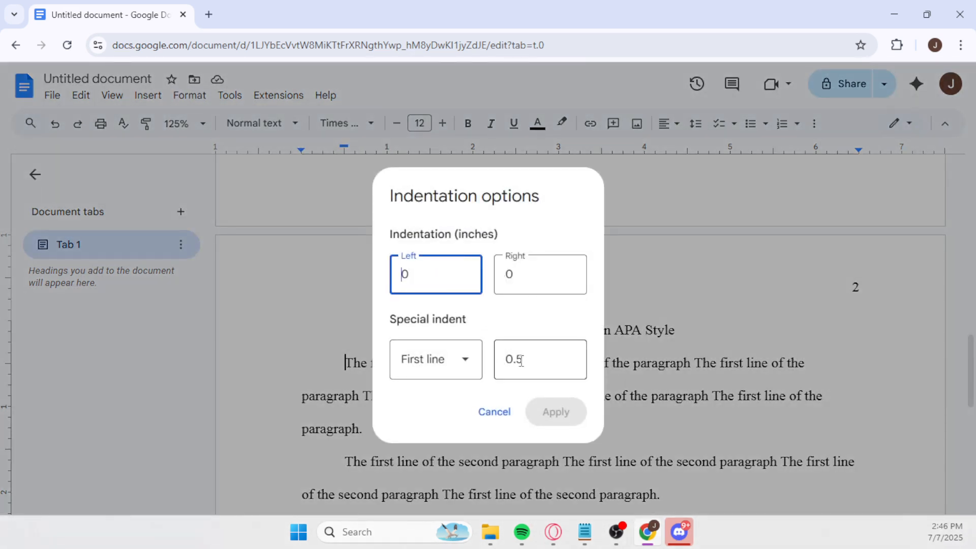
pyautogui.click(540, 359)
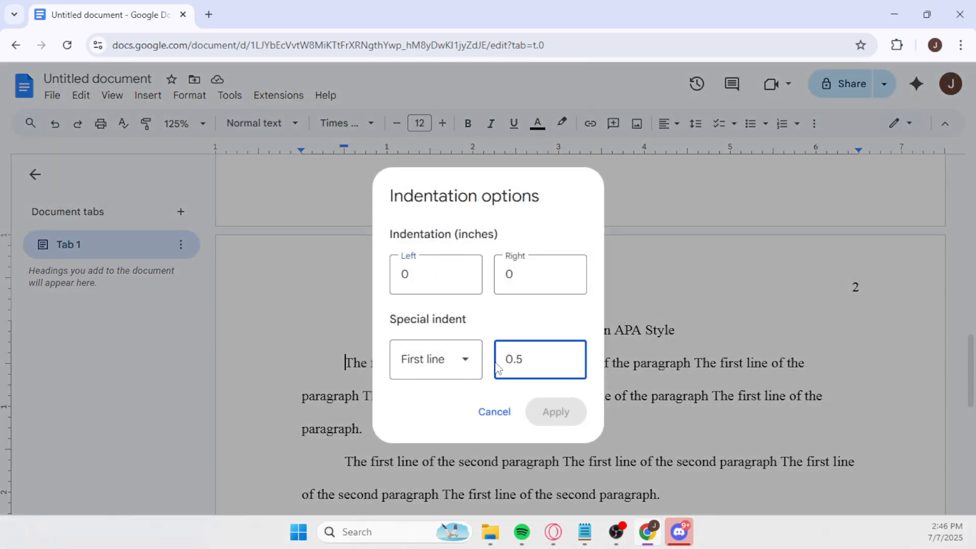
pyautogui.click(555, 411)
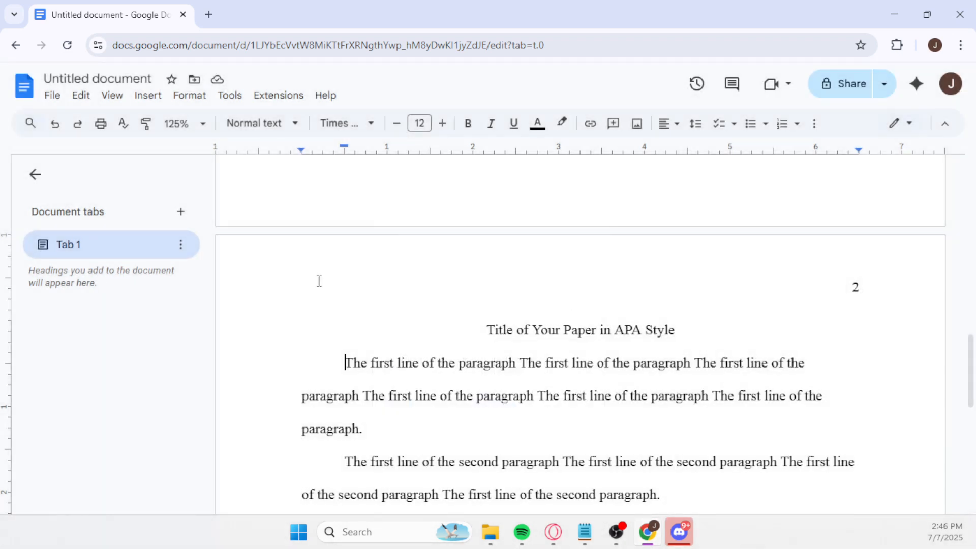
# Show the File download formats for the paper, including PDF Document (.pdf).
pyautogui.scroll(3)
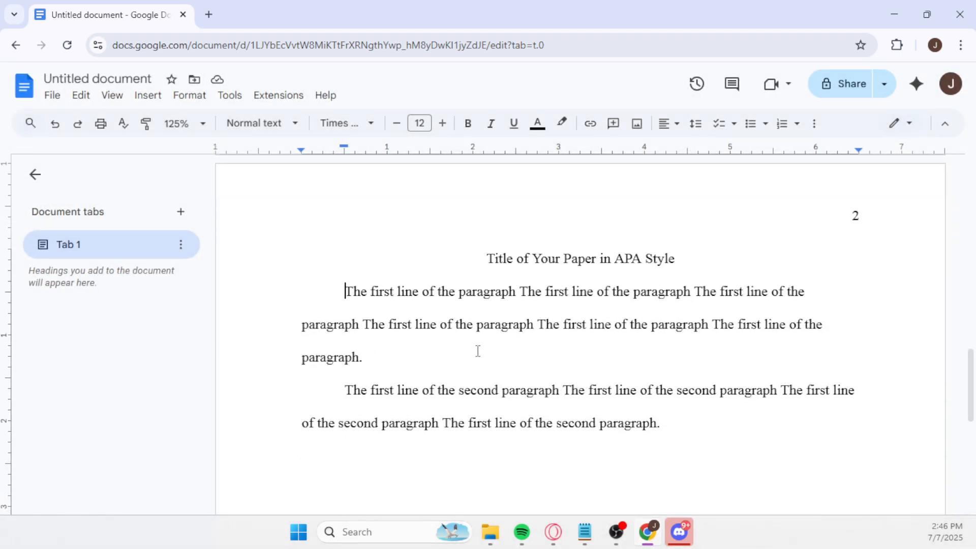
pyautogui.moveTo(178, 165)
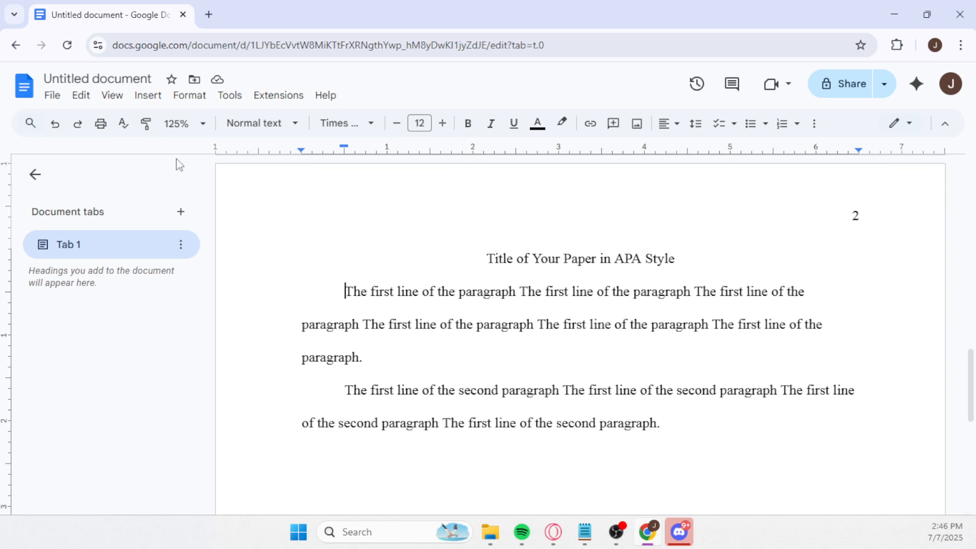
pyautogui.moveTo(80, 96)
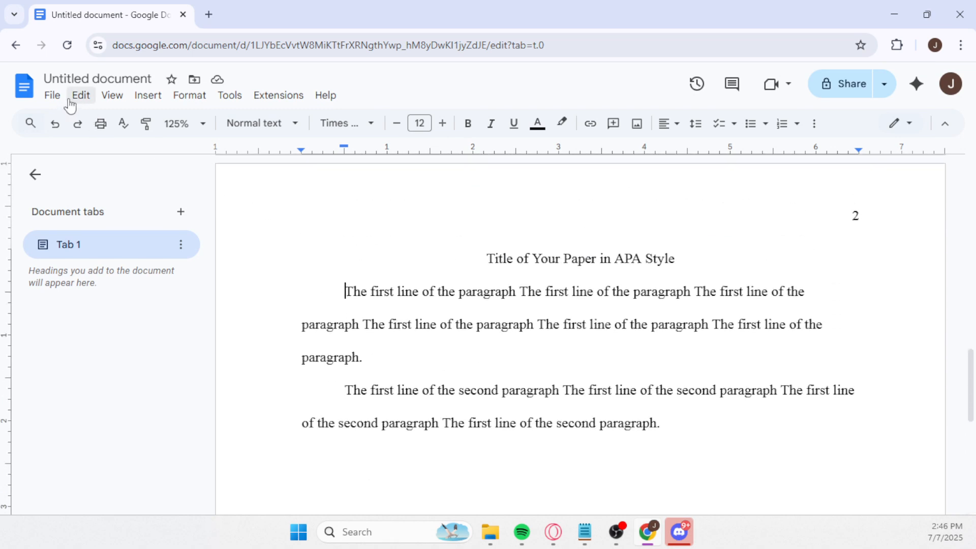
pyautogui.click(52, 95)
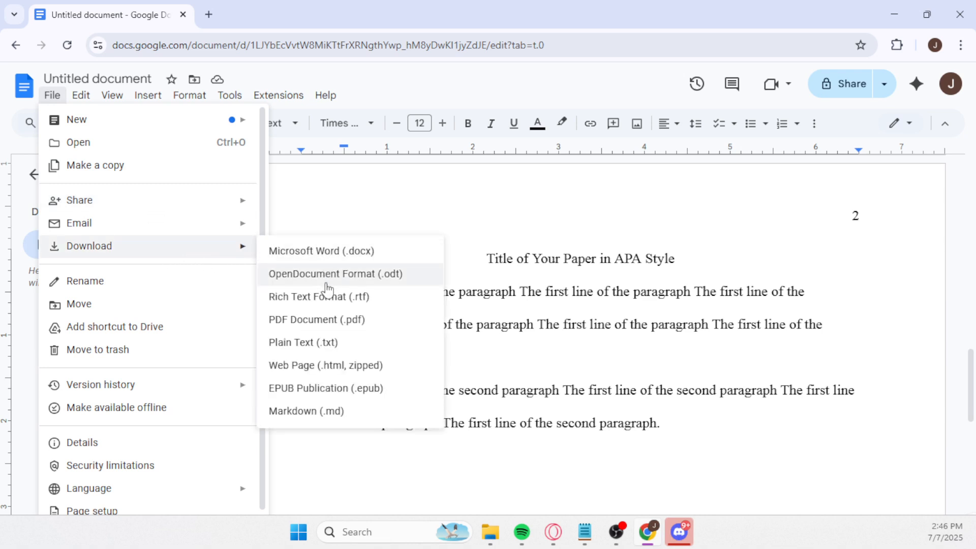
pyautogui.moveTo(329, 320)
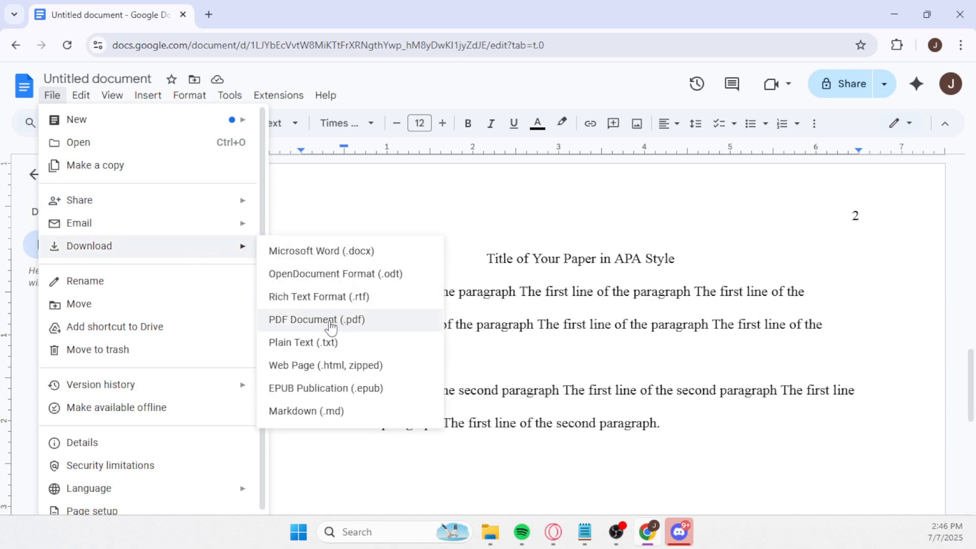